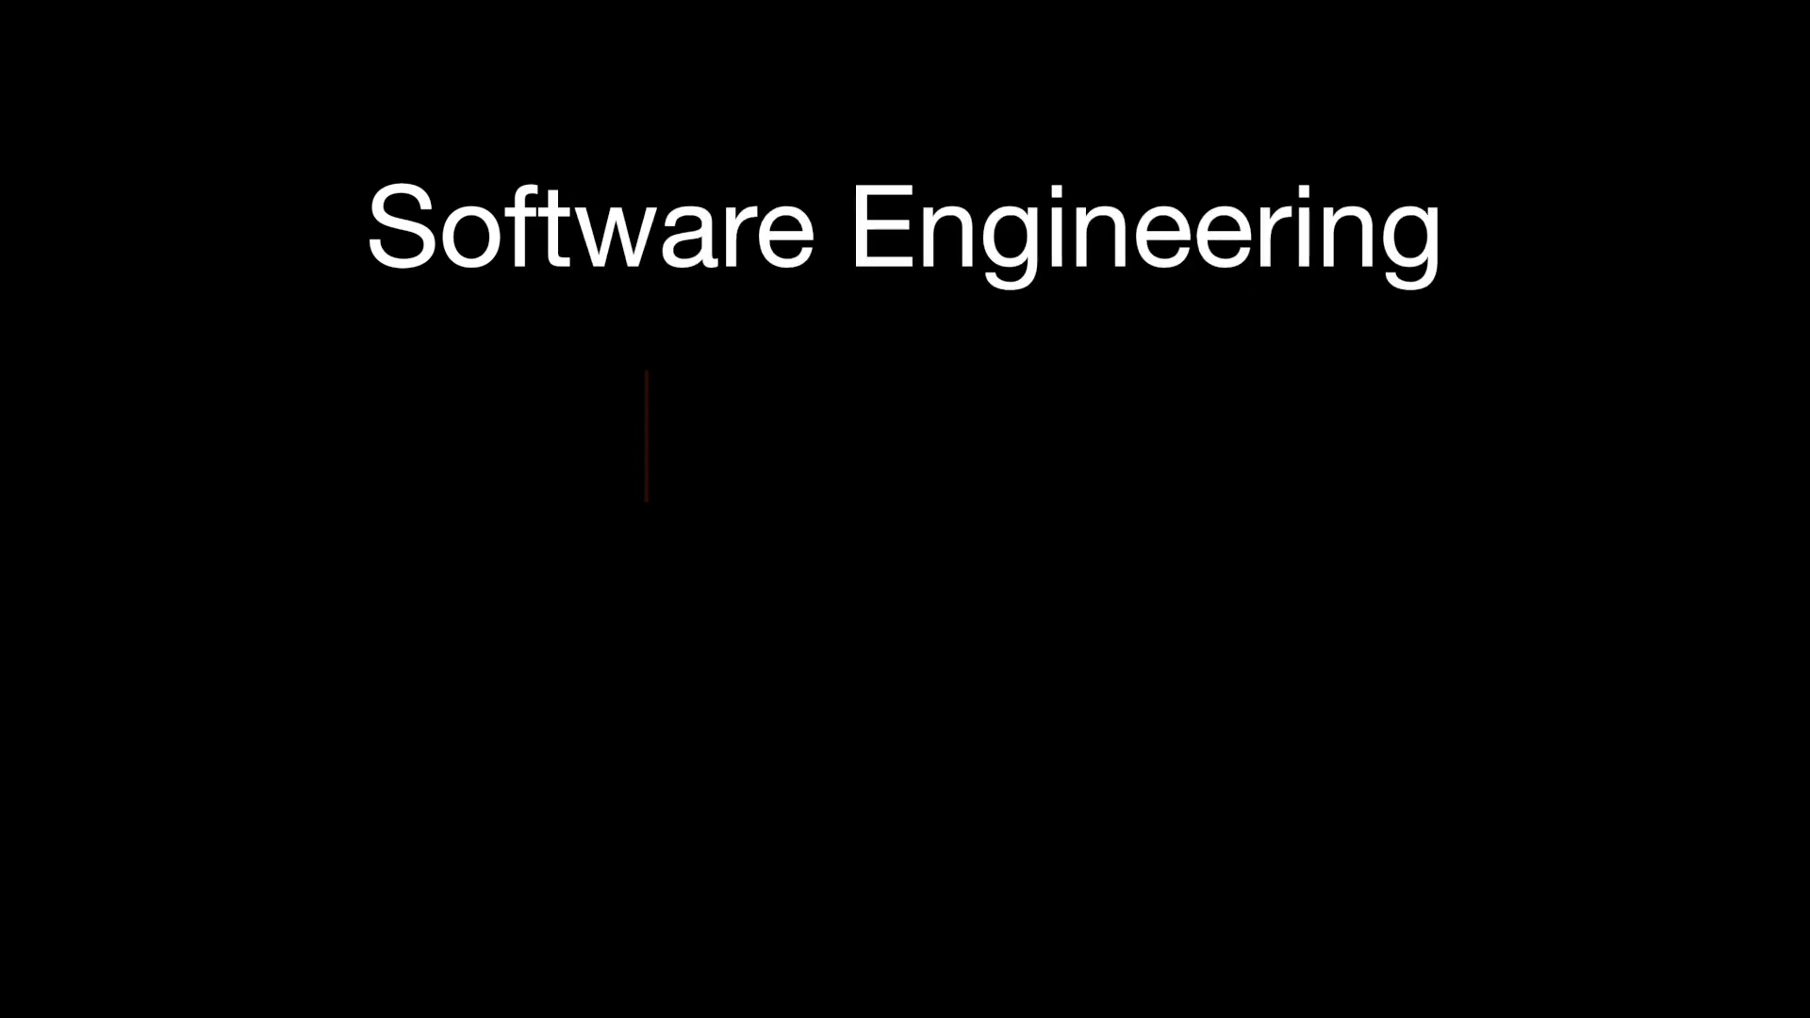
# Step: Type the S.O.L.I.D title and the bullet: open for extension, but closed for modification
pyautogui.write('S.O.L.I.D')
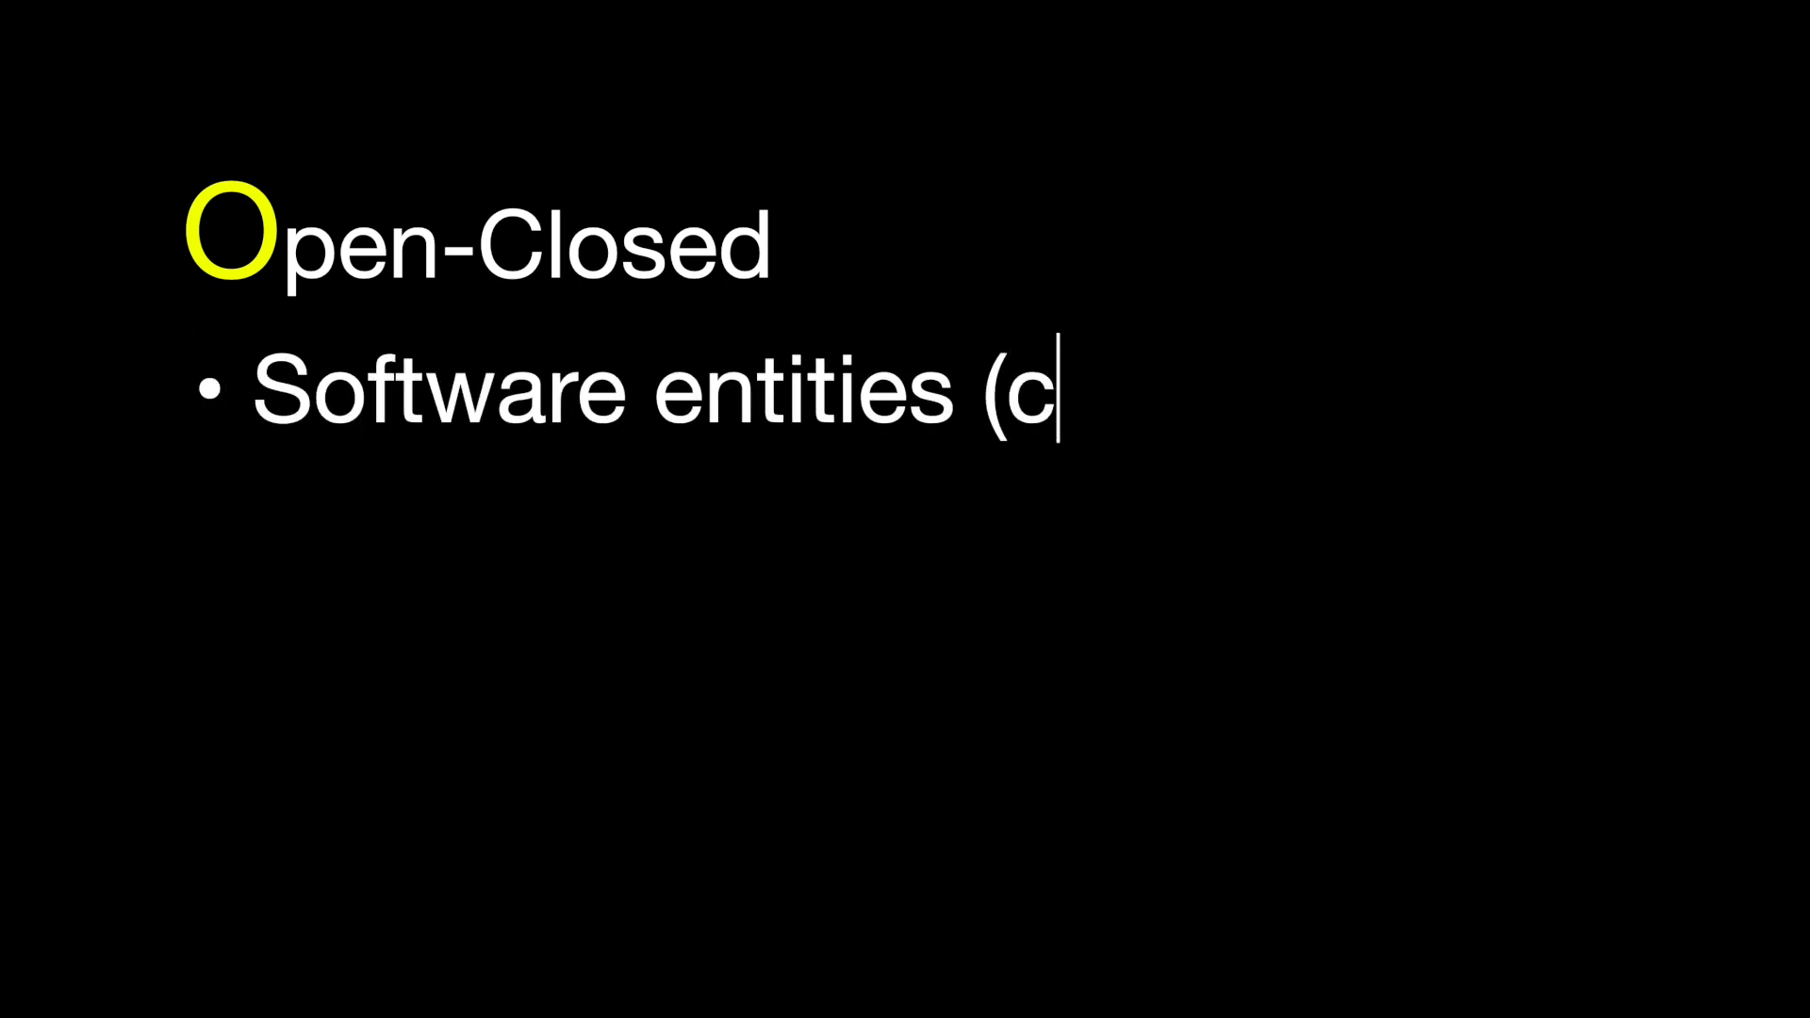
pyautogui.write('lasses, modules, etc) shou')
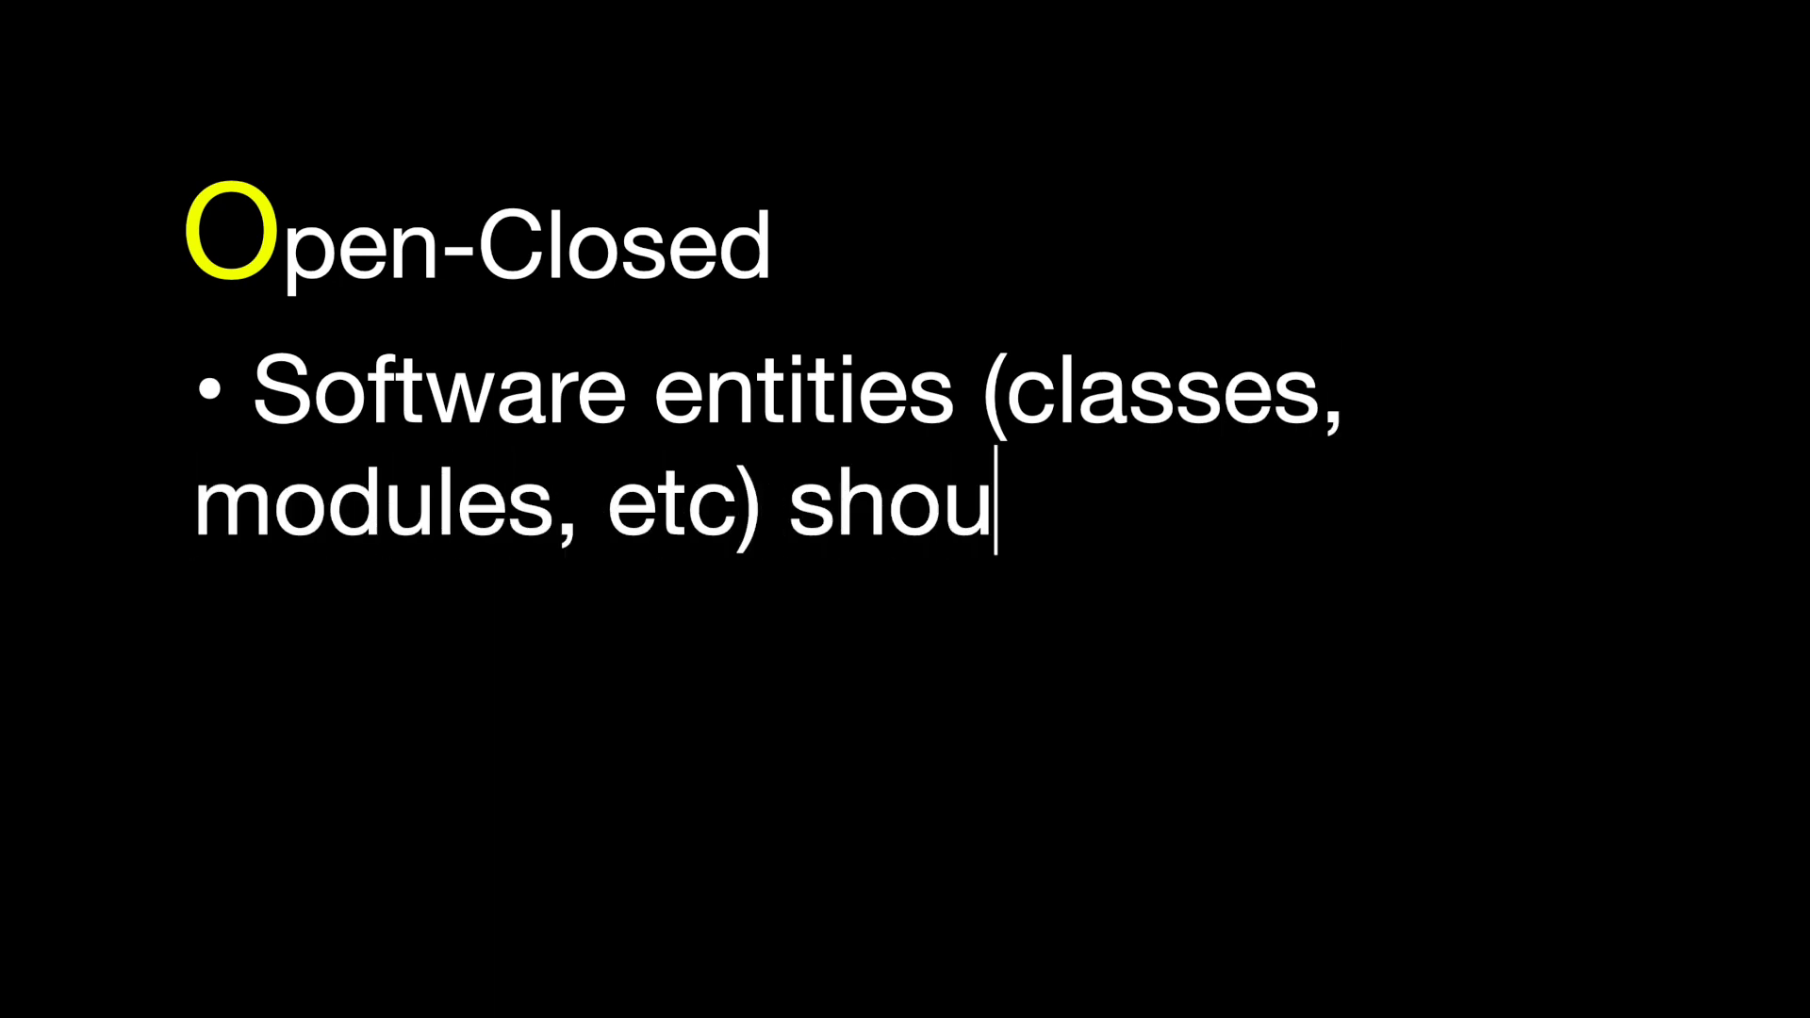
pyautogui.write('ld be open for ext')
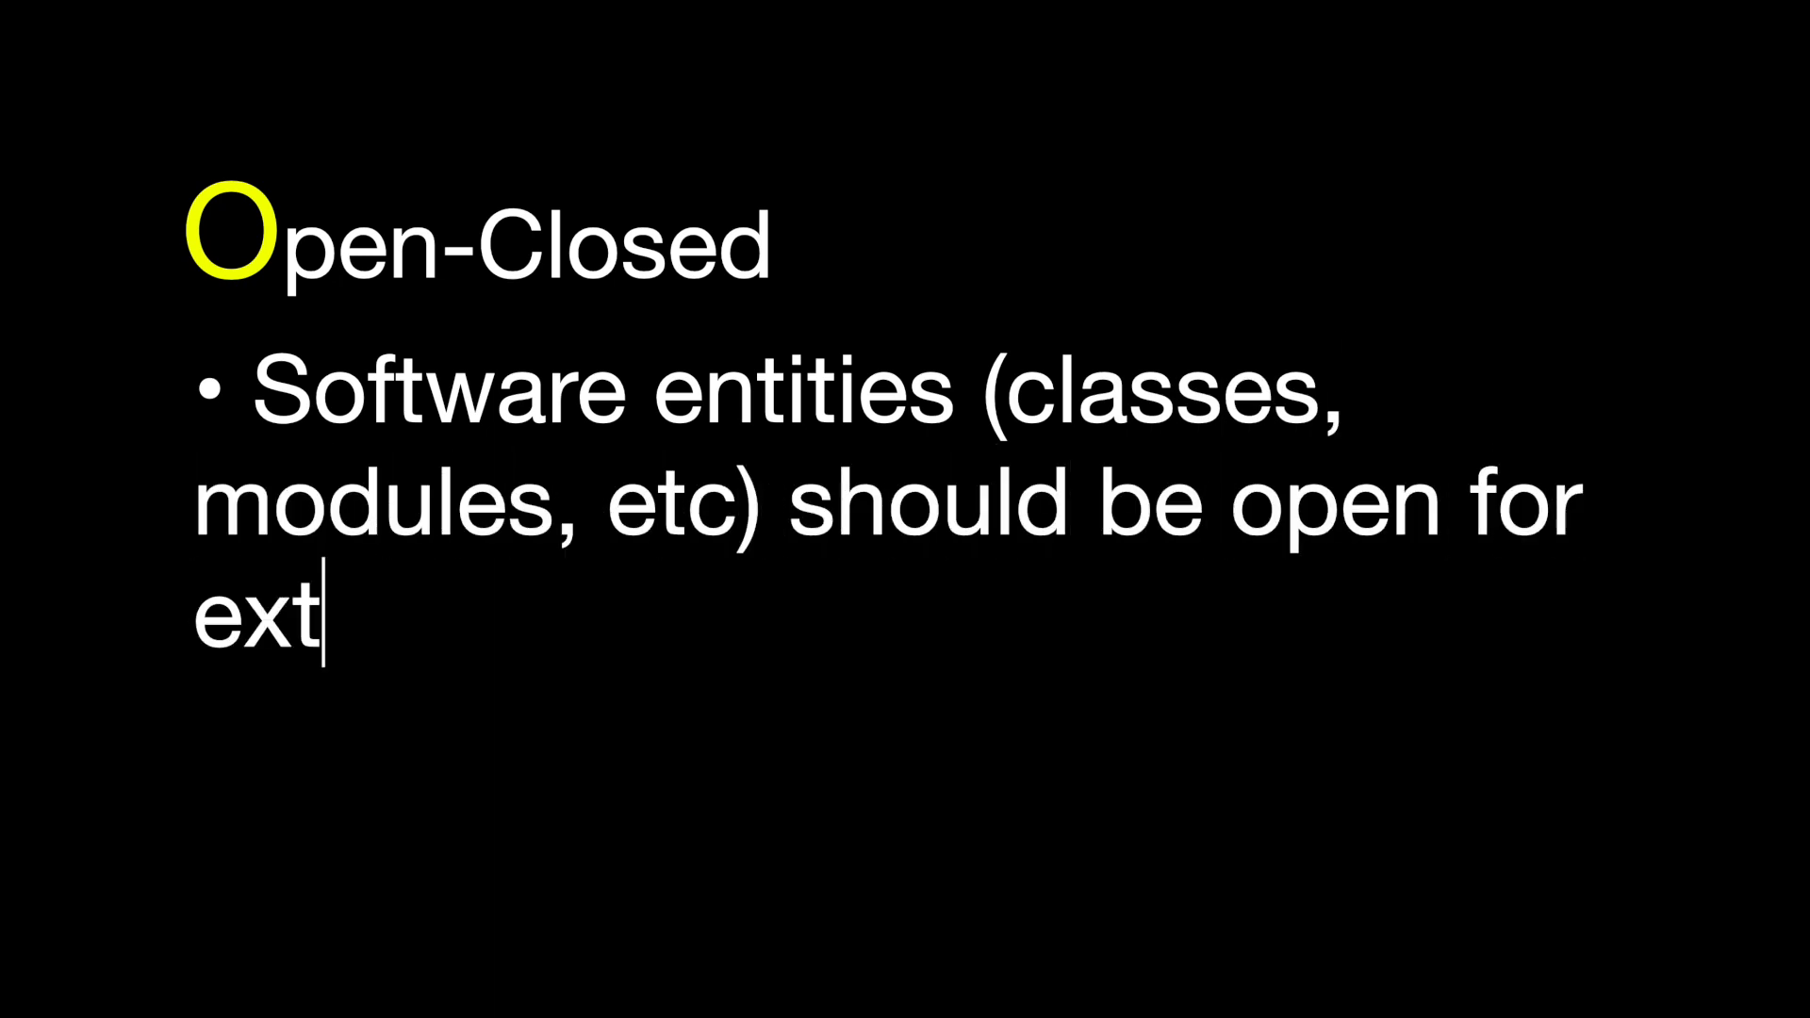
pyautogui.write('ension, but closed for')
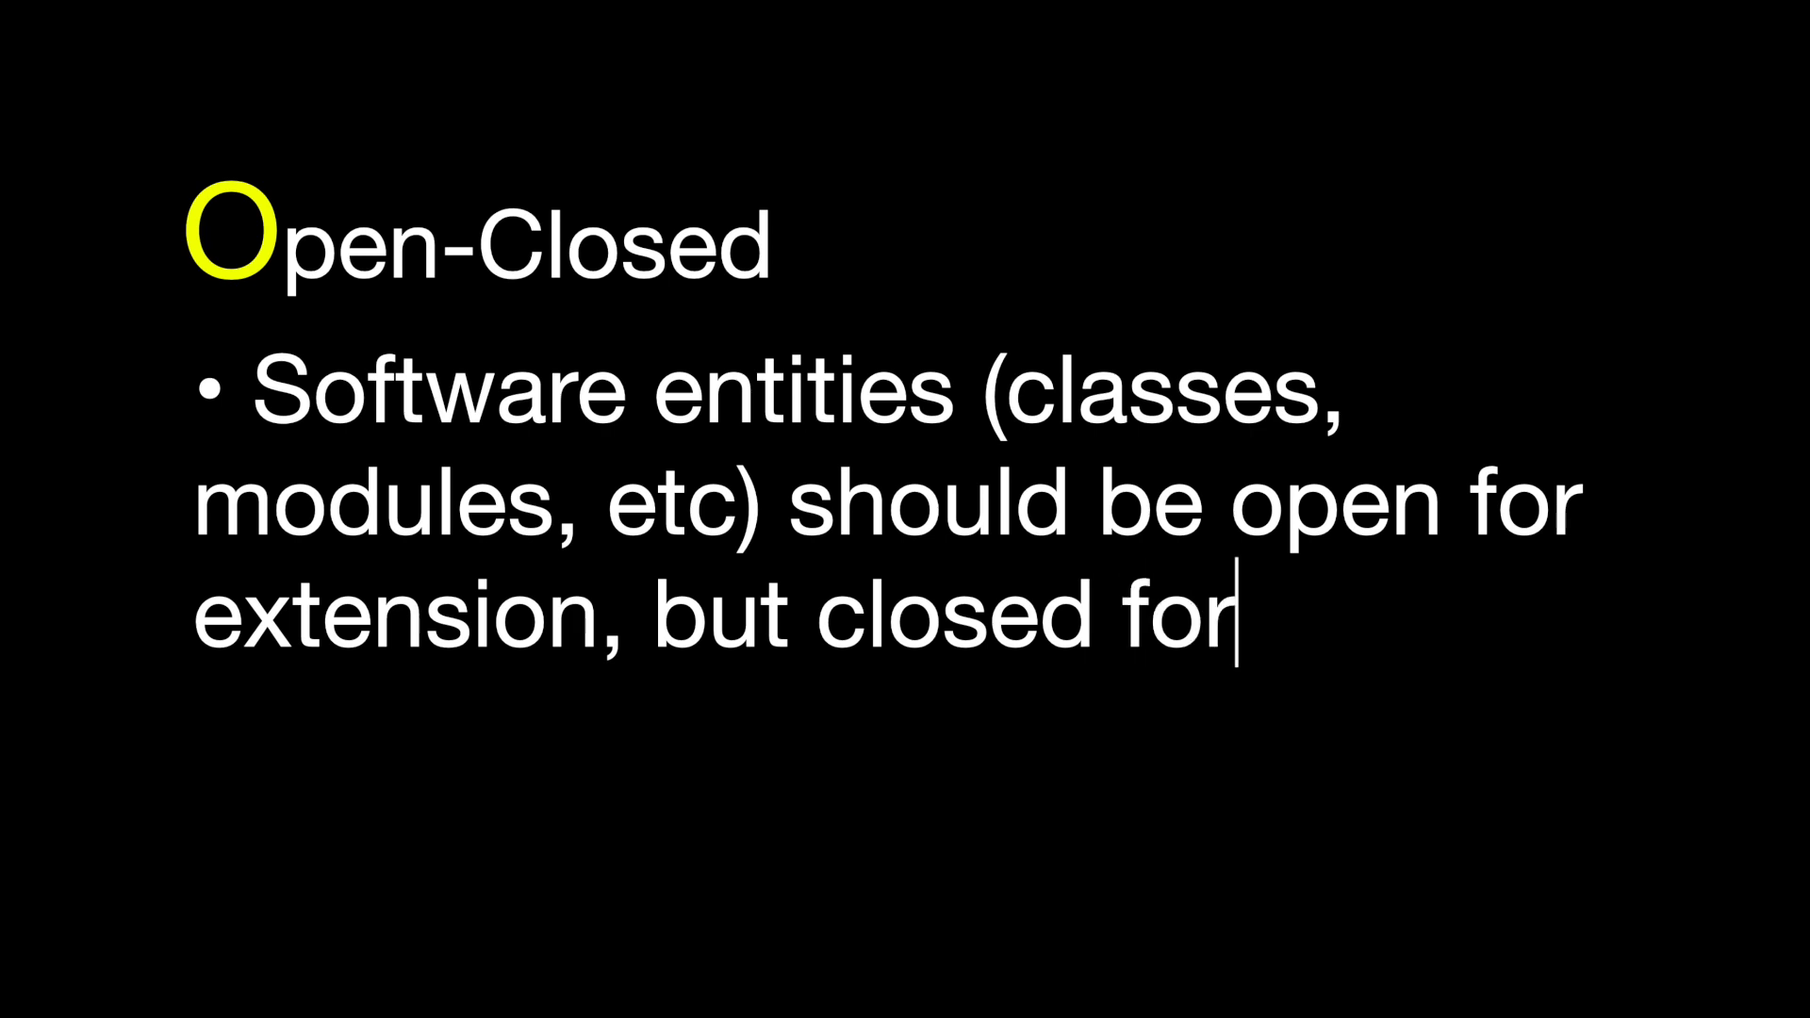
pyautogui.write('modification')
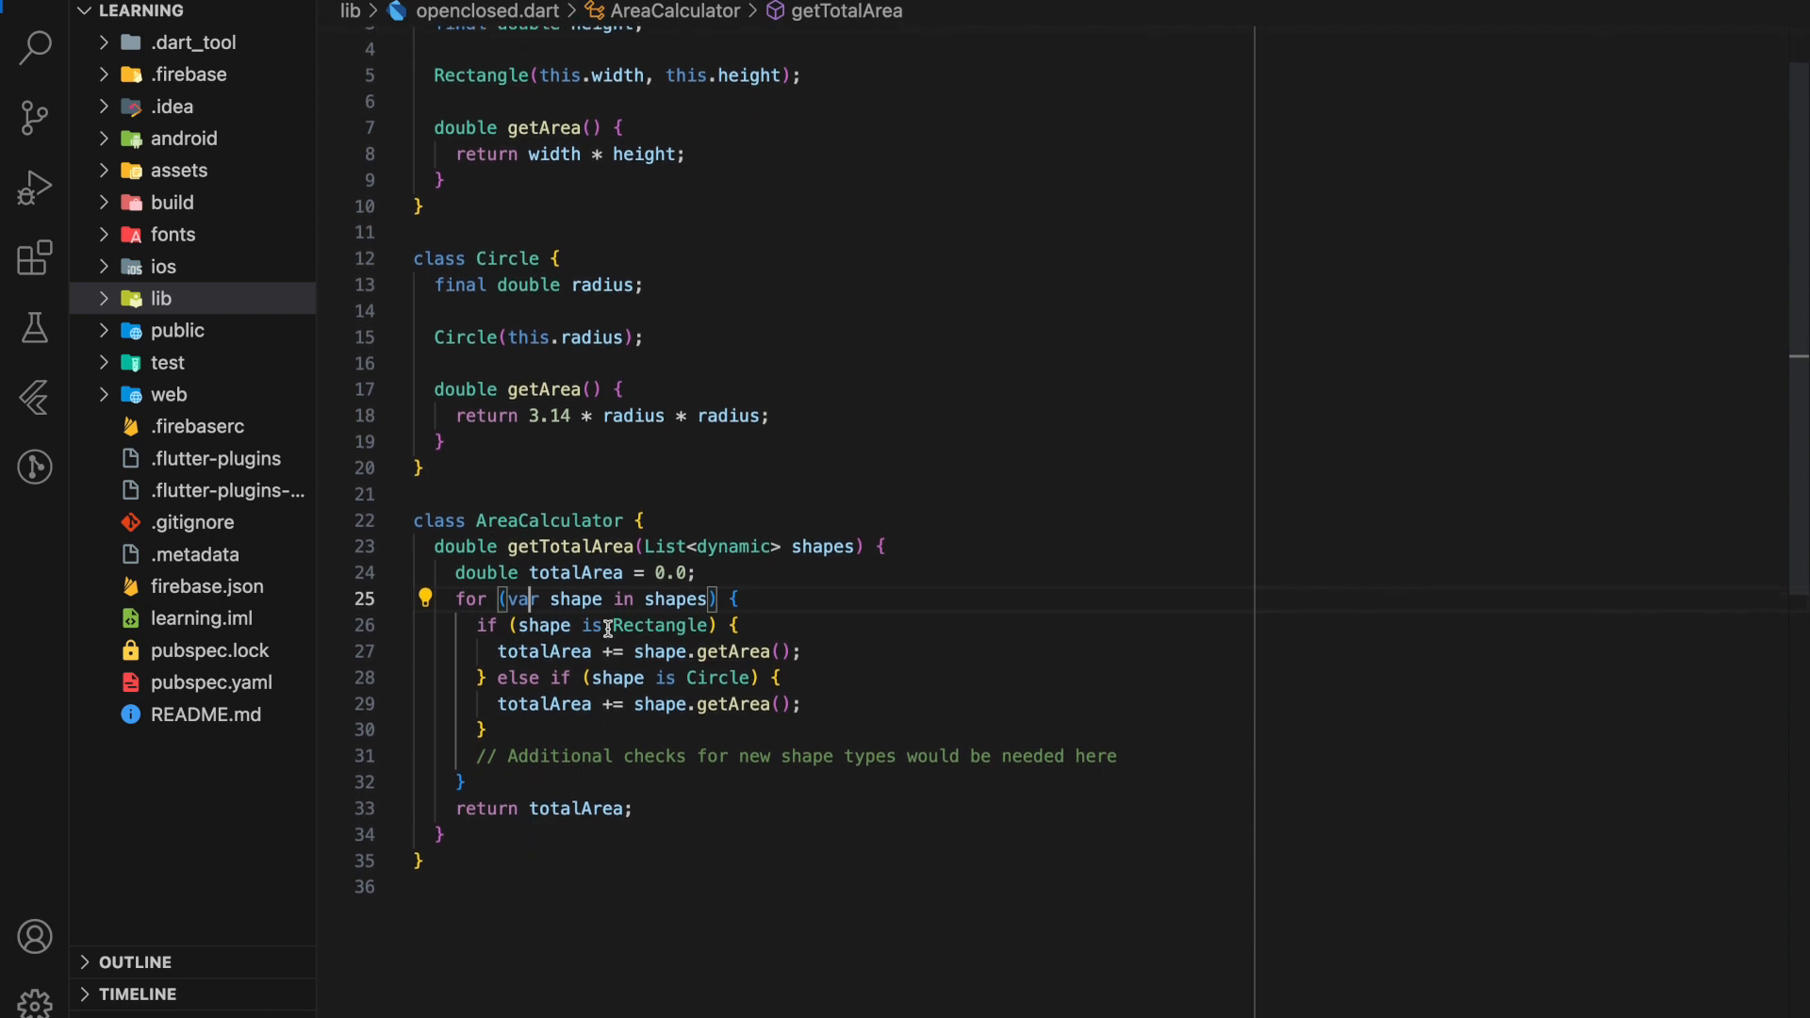
pyautogui.doubleClick(577, 572)
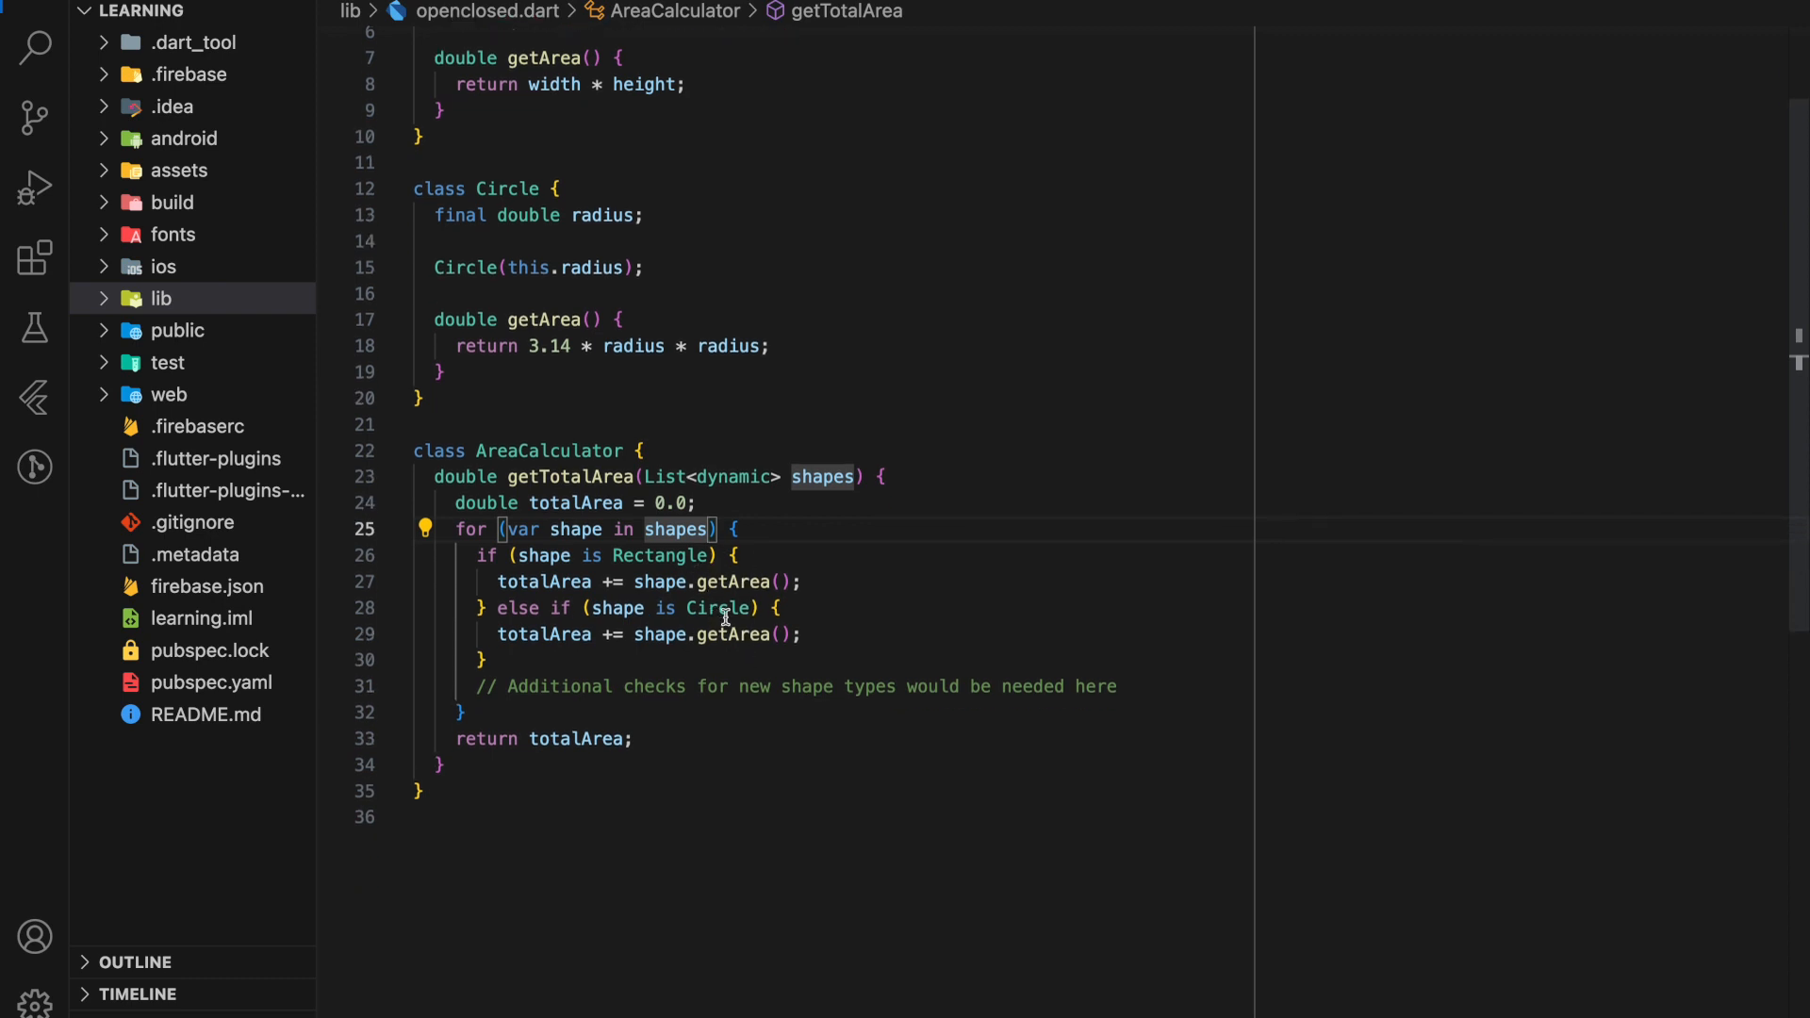
pyautogui.scroll(3)
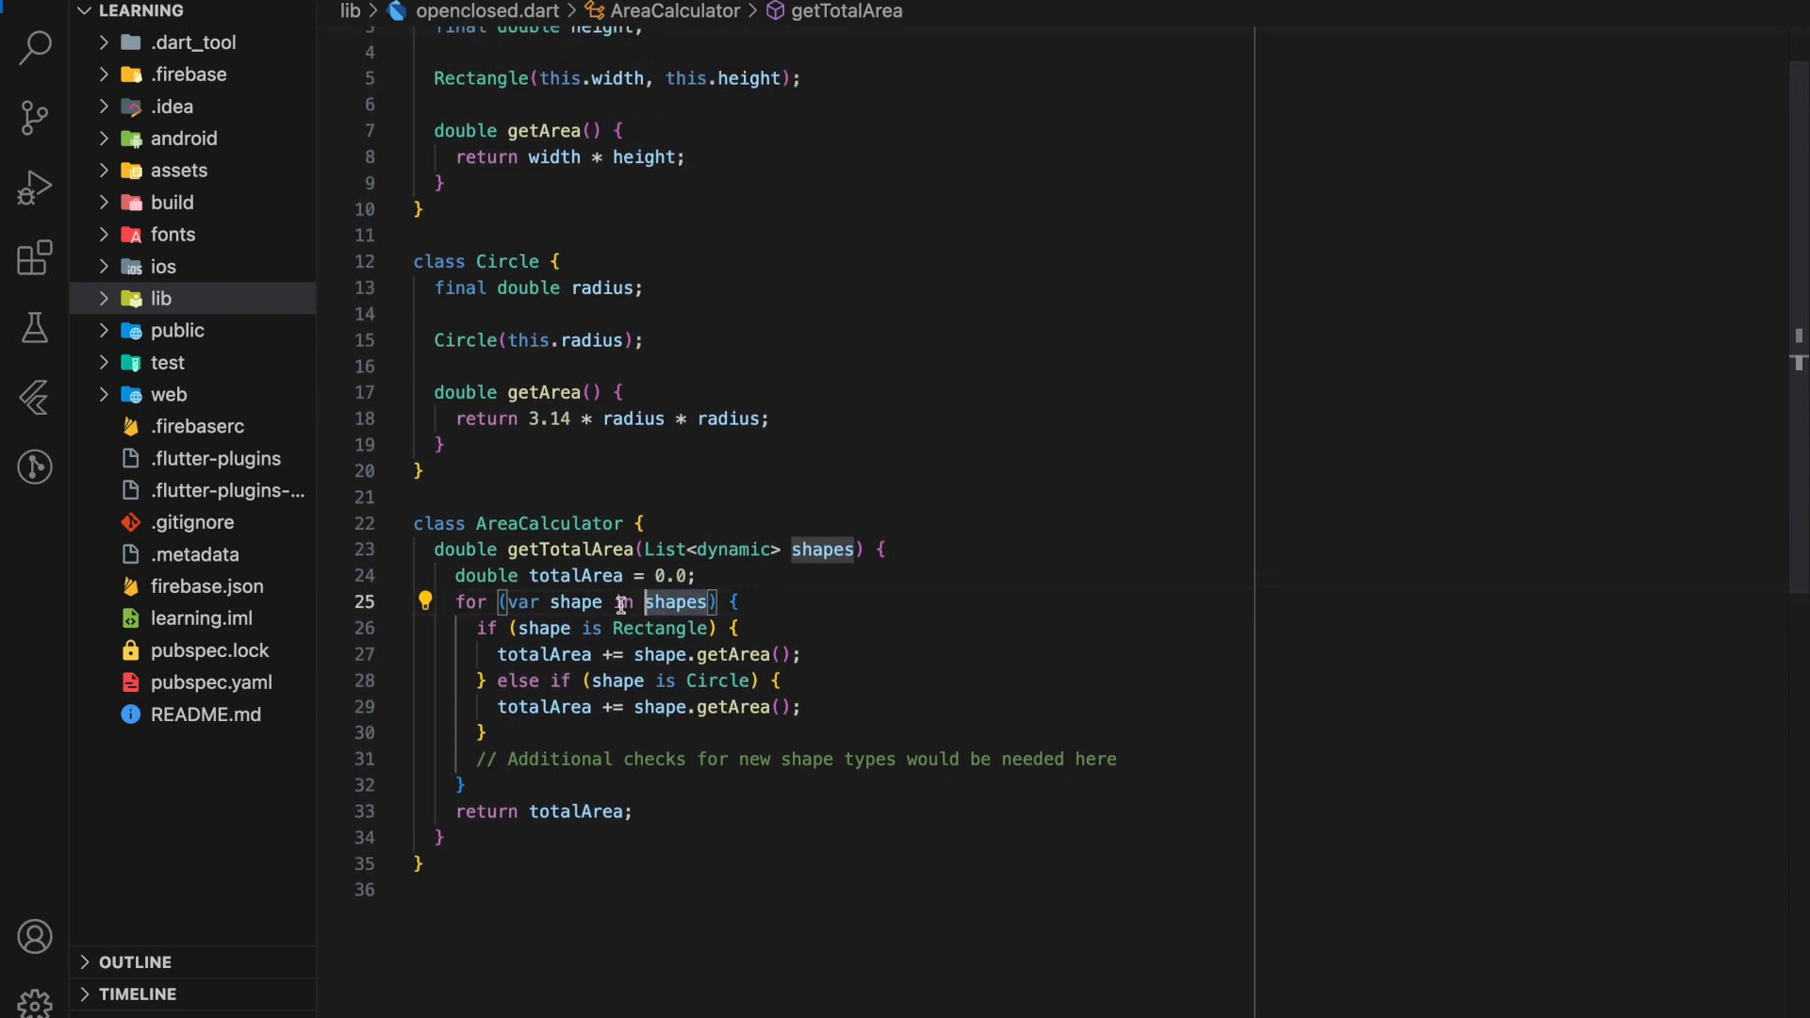
pyautogui.click(662, 628)
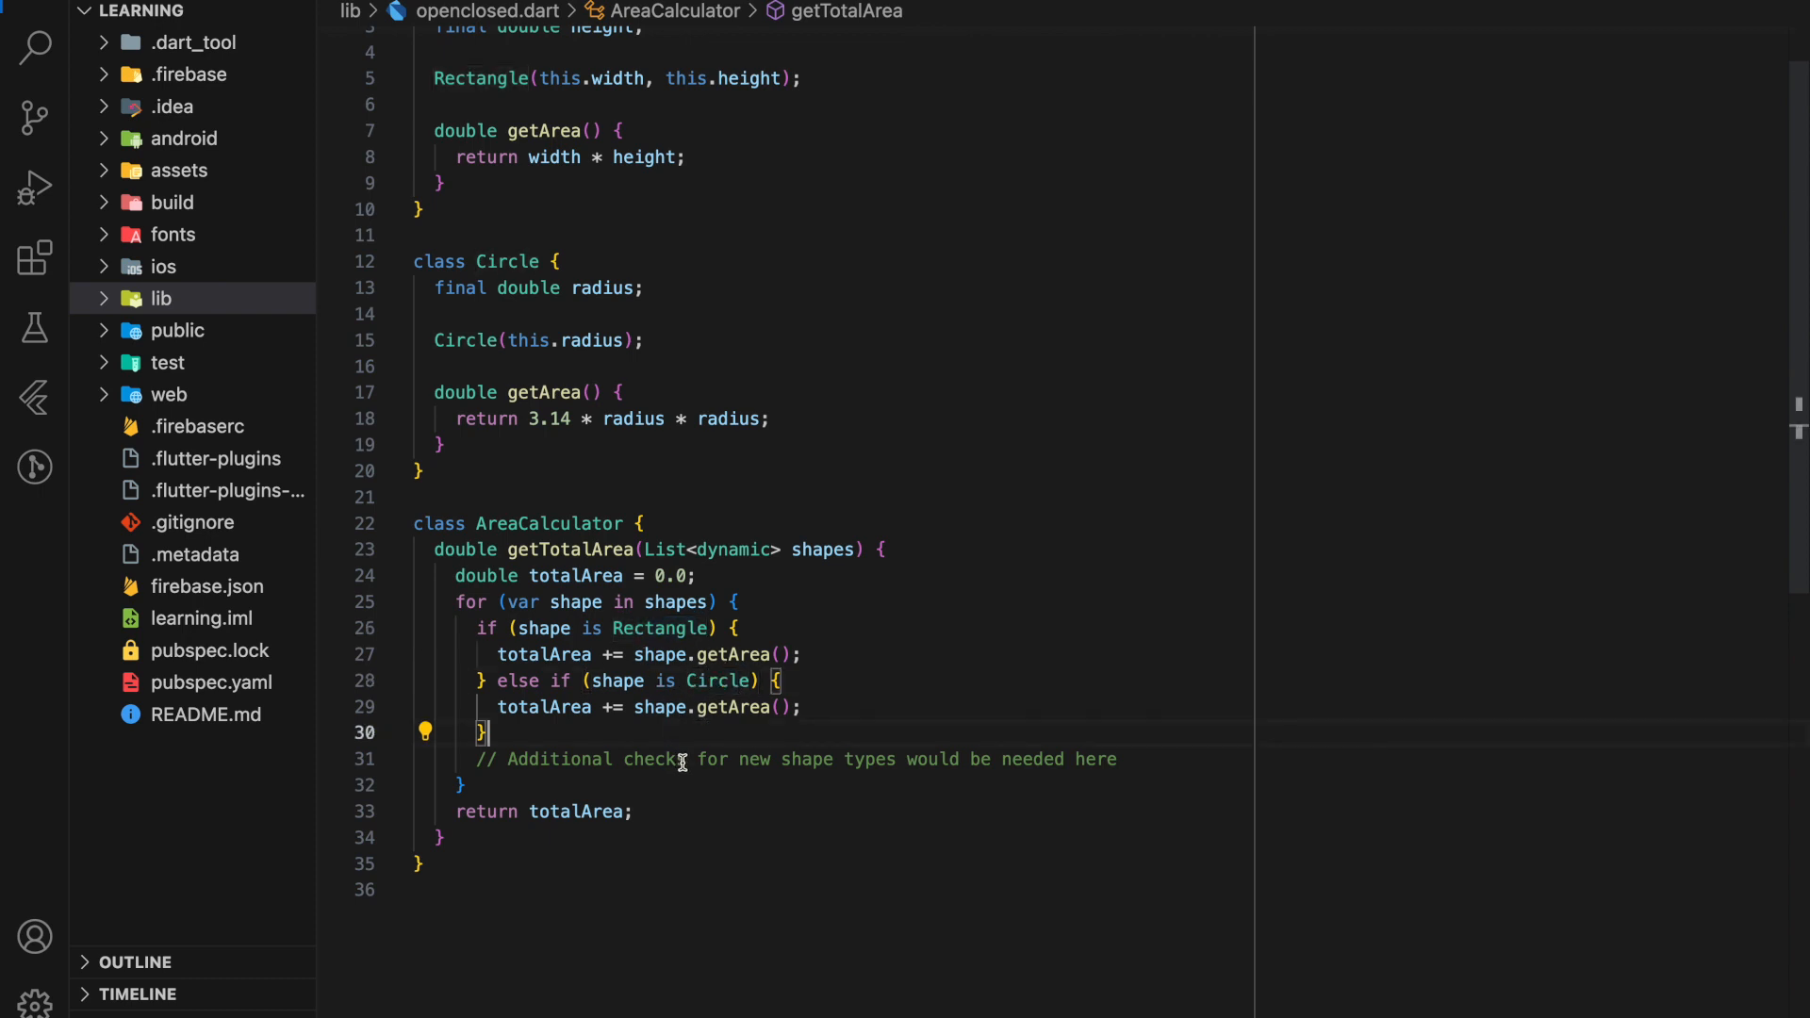
pyautogui.scroll(3)
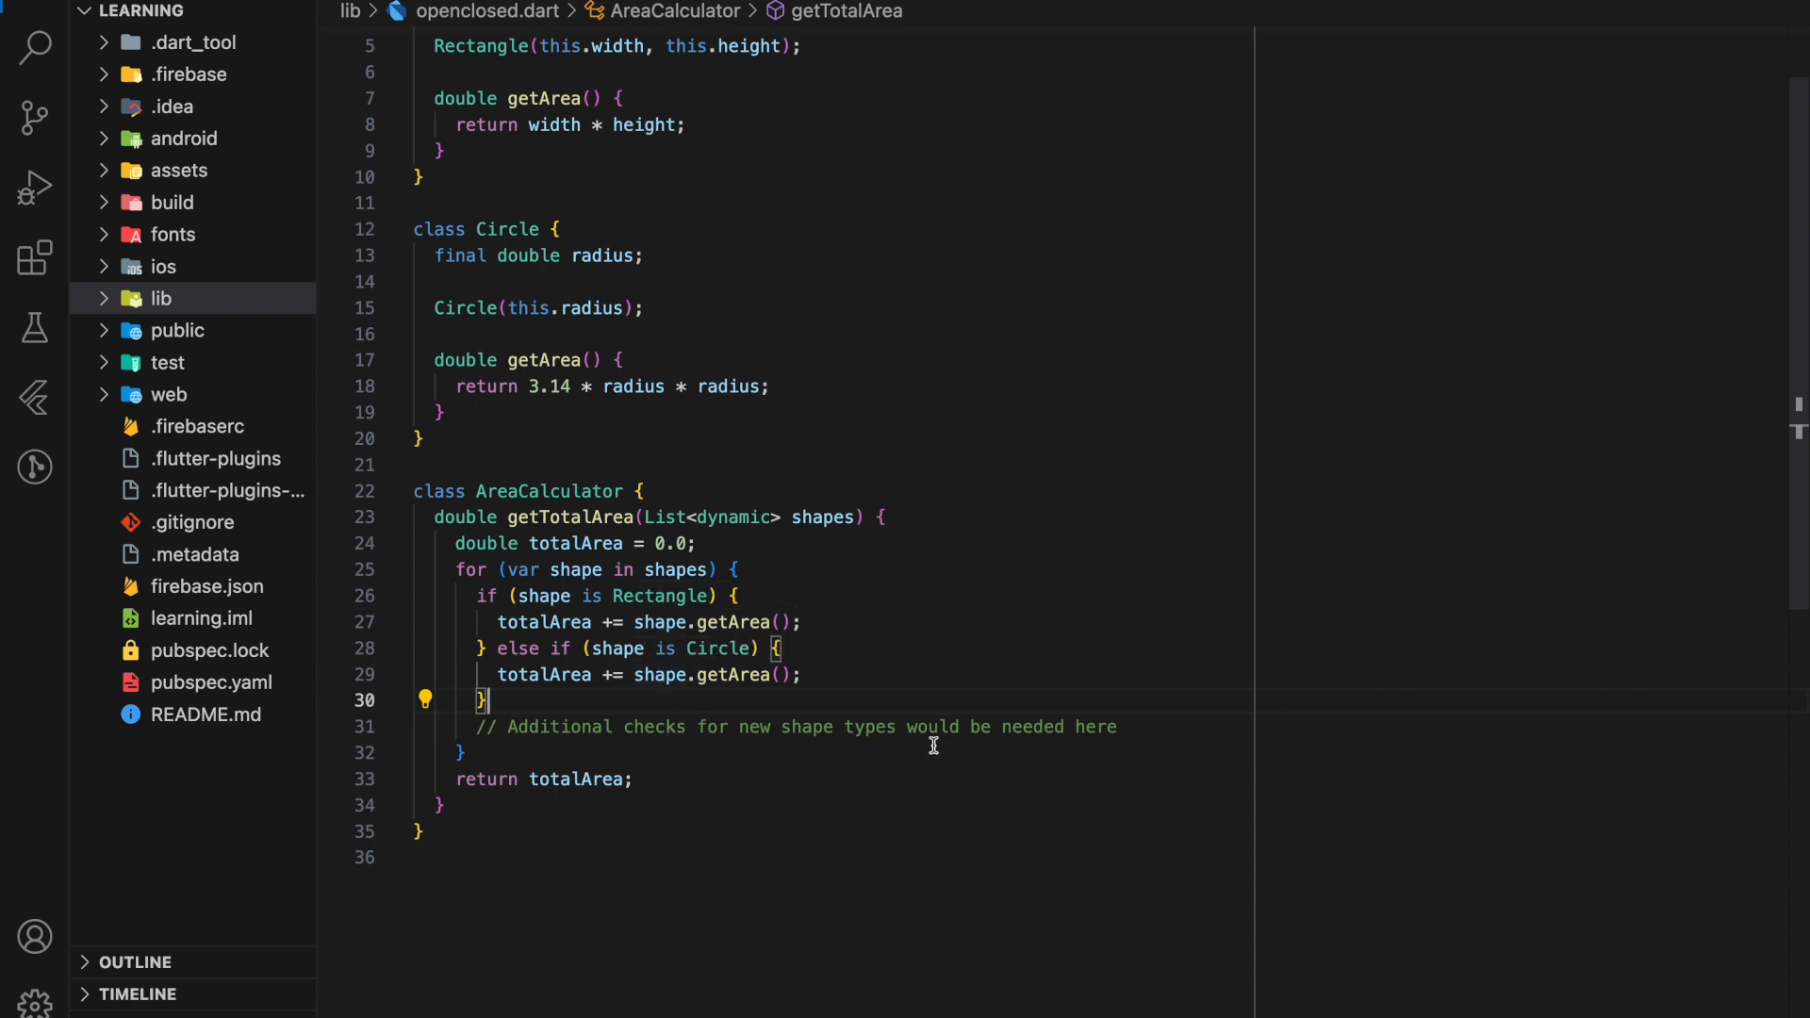
pyautogui.moveTo(871, 710)
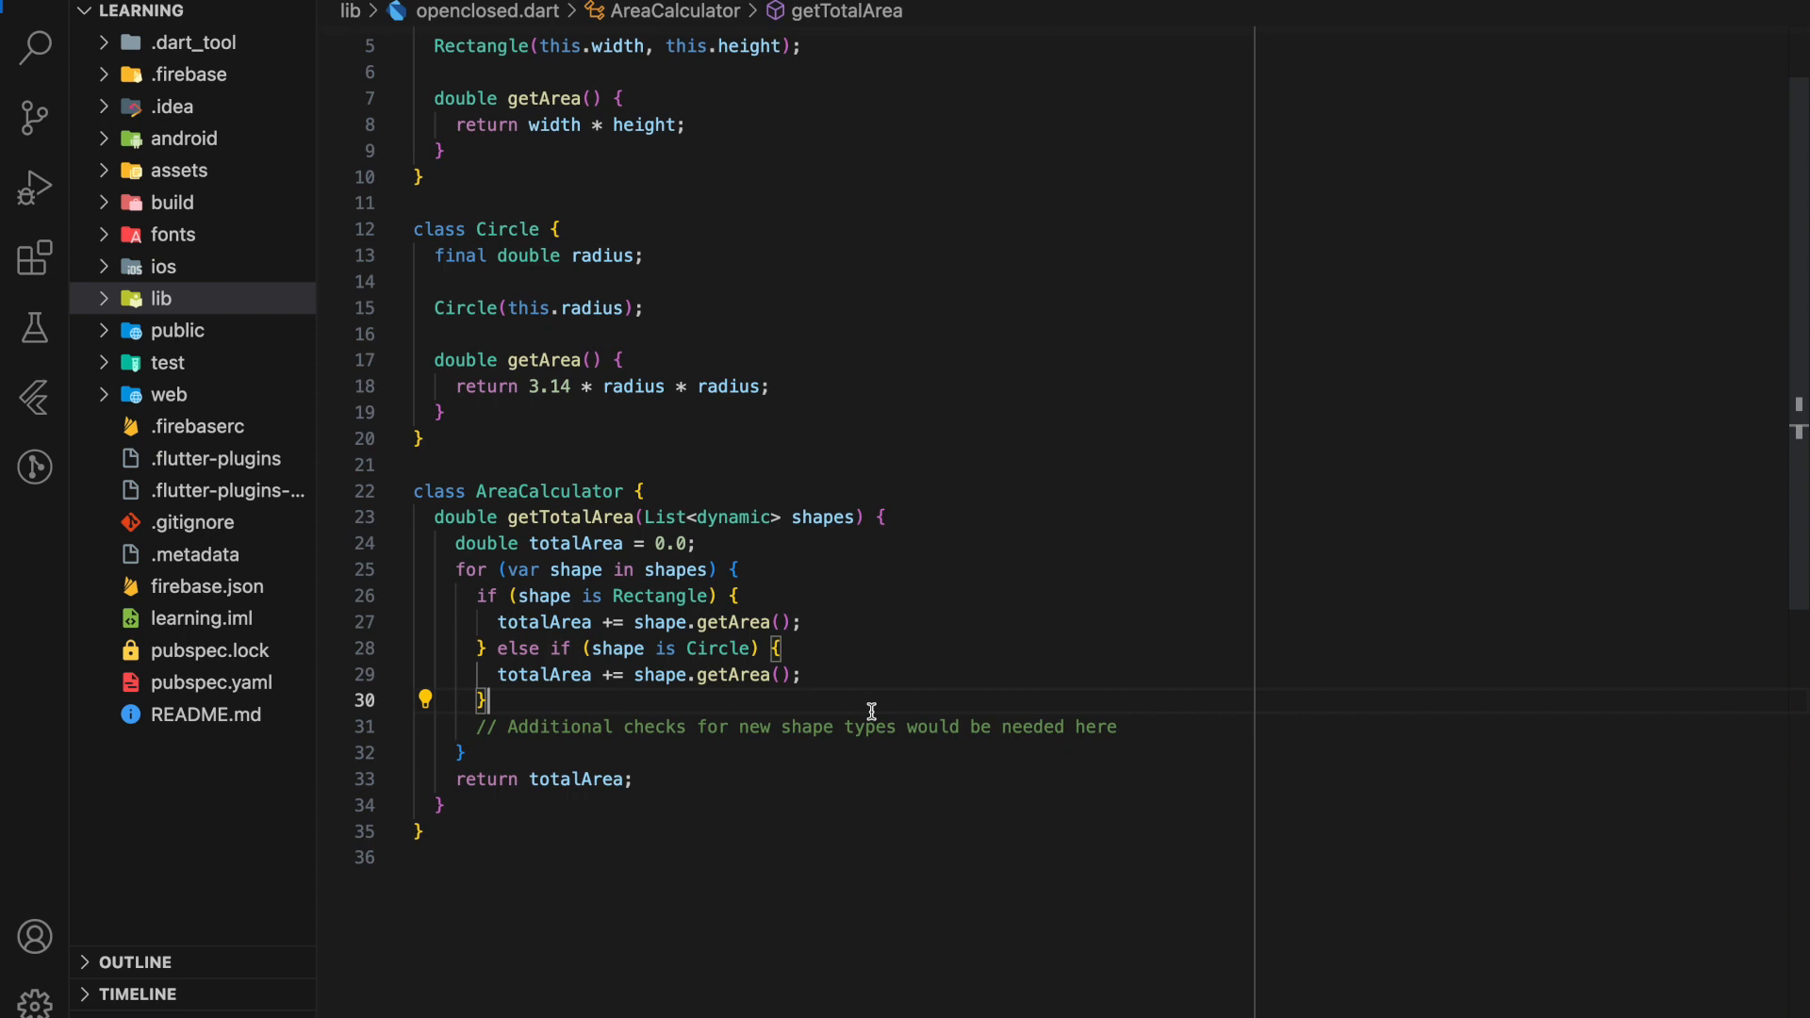
pyautogui.moveTo(597, 704)
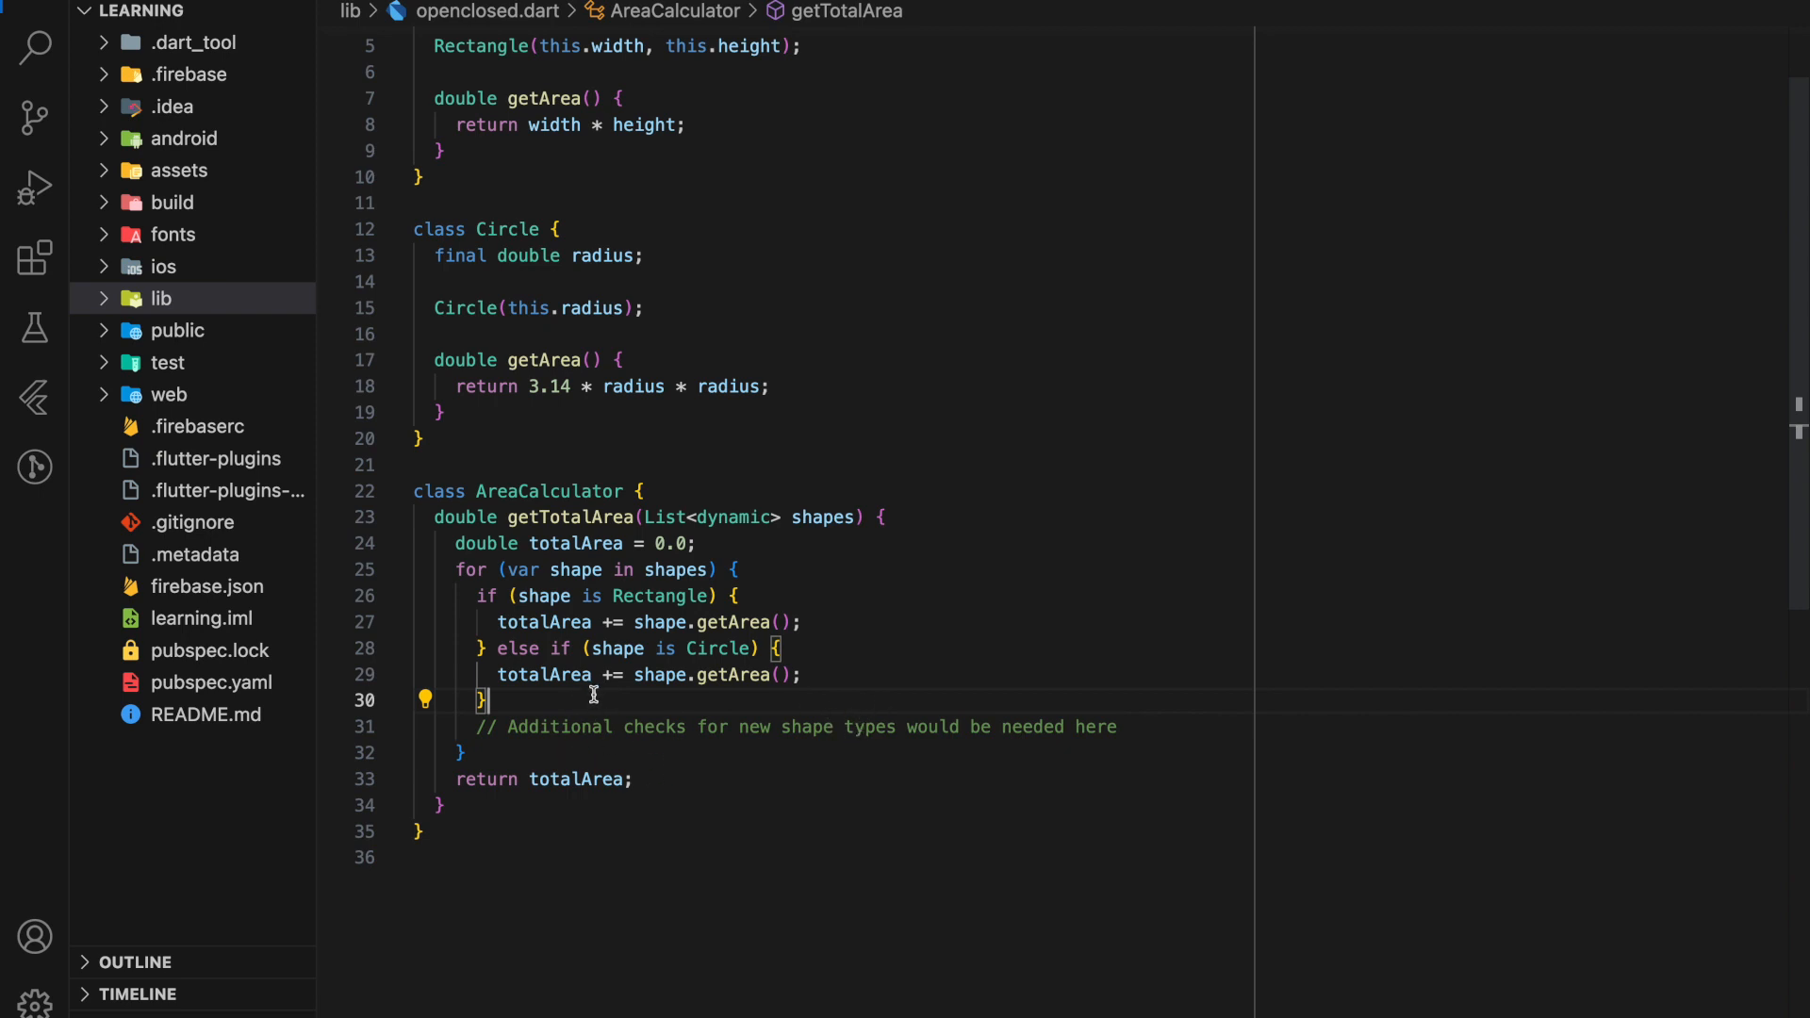
pyautogui.moveTo(545, 716)
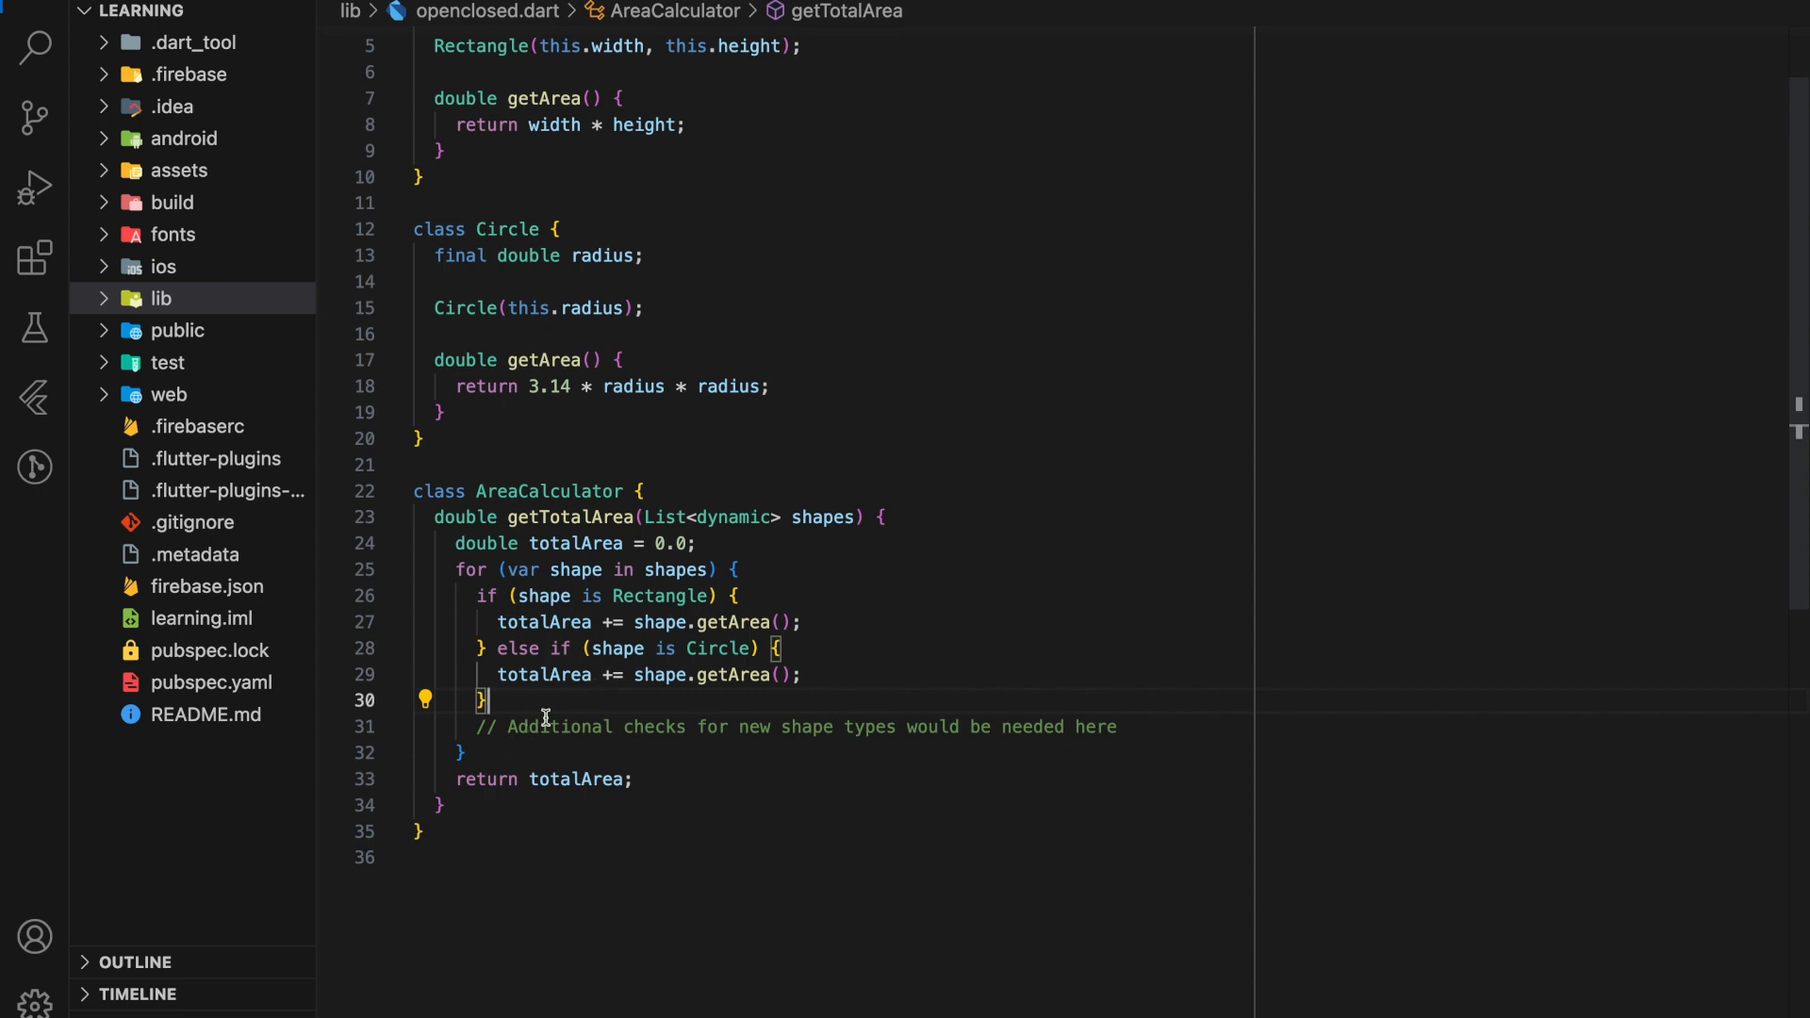
pyautogui.moveTo(519, 701)
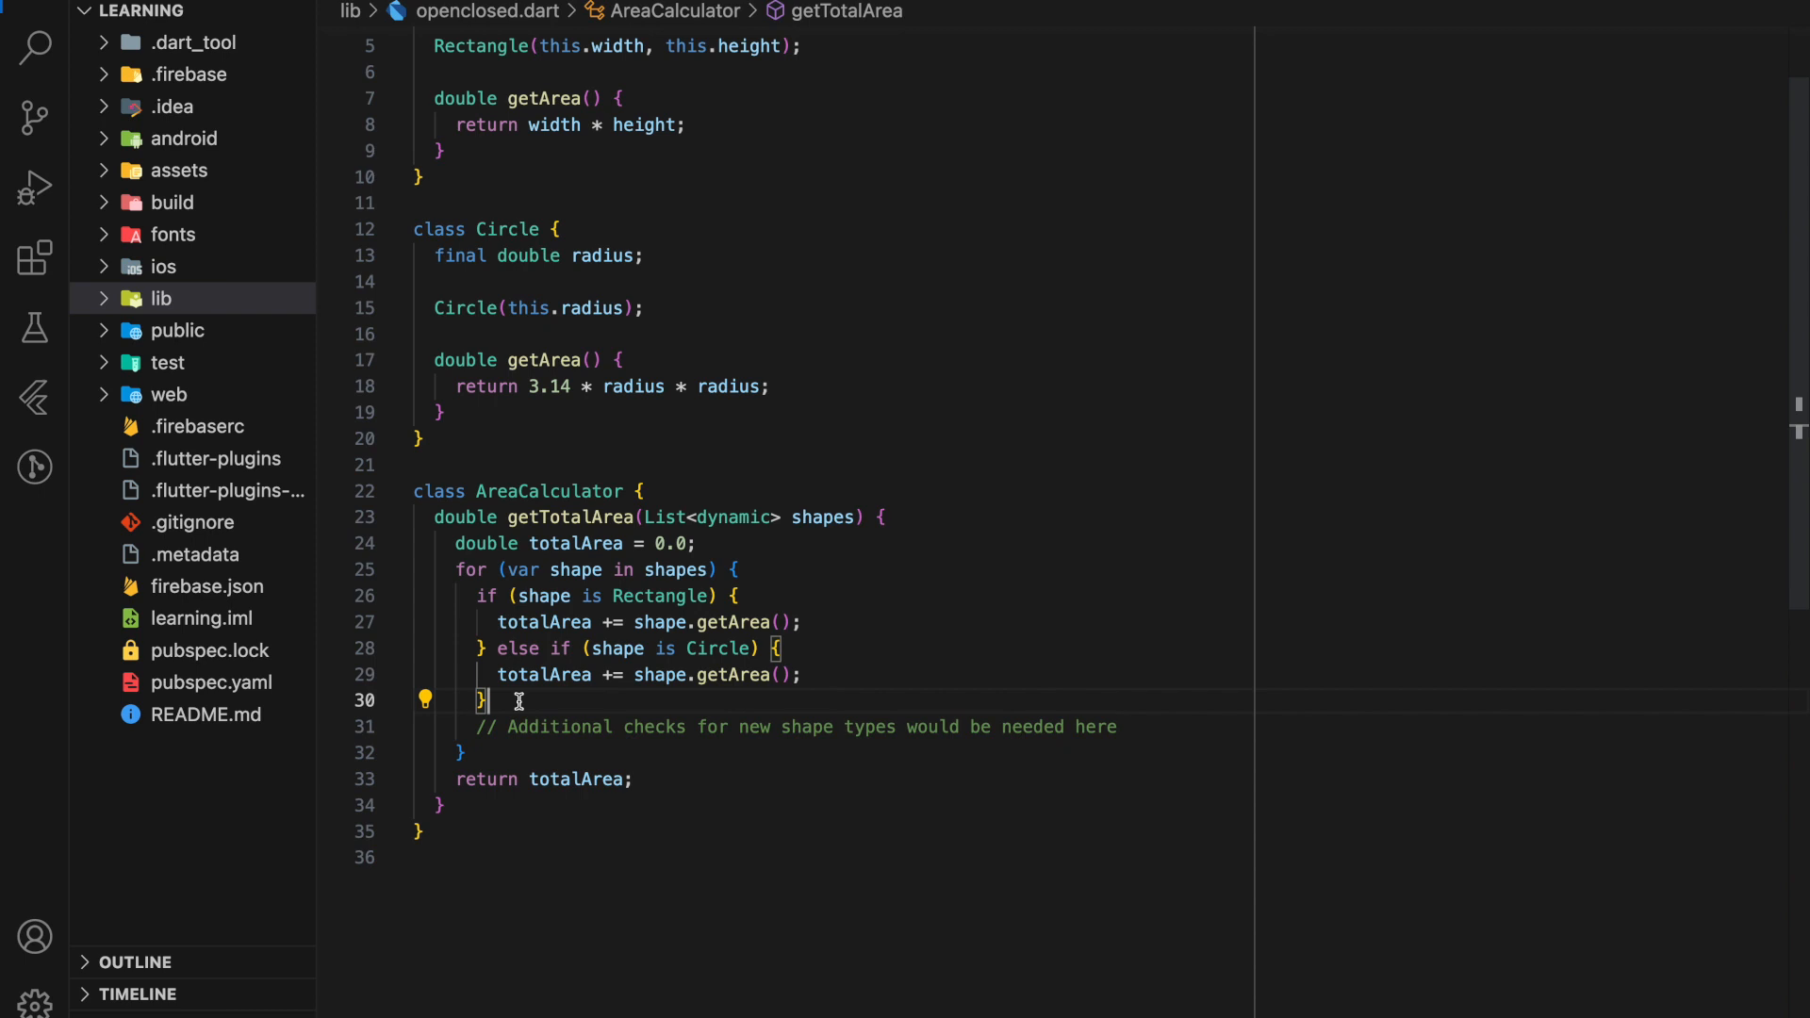
pyautogui.scroll(3)
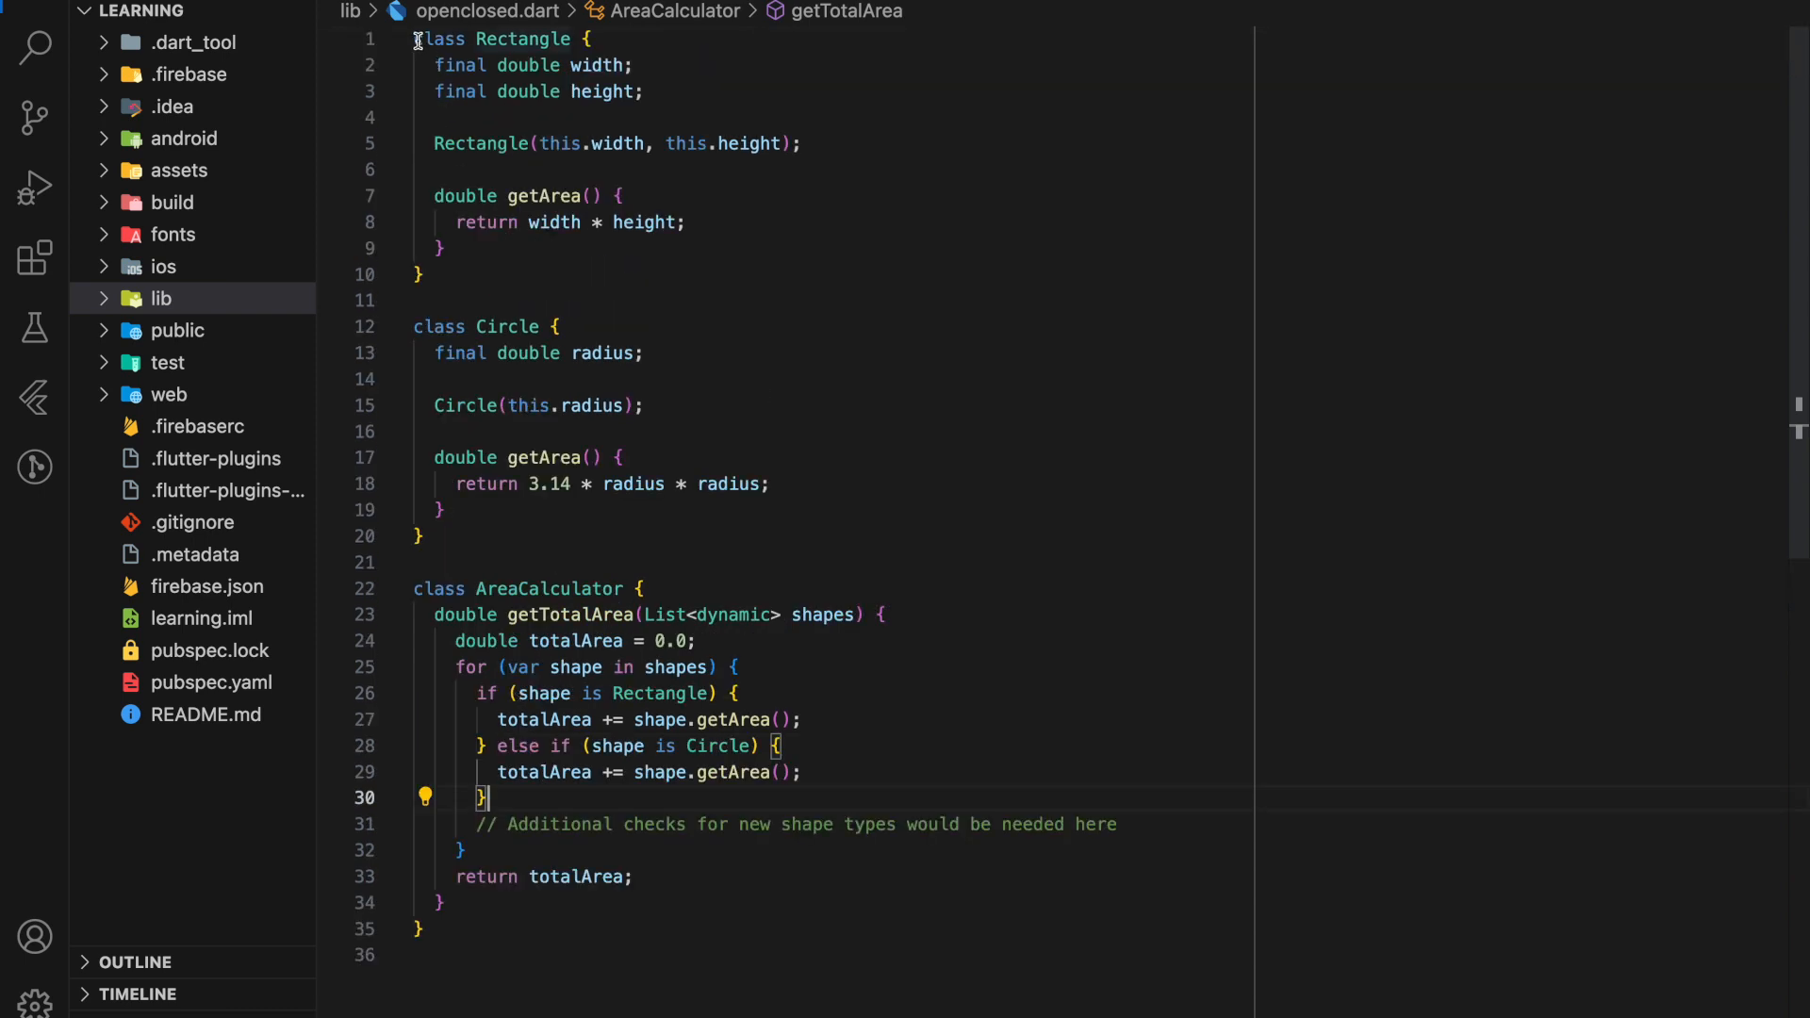
pyautogui.write('abstract class Shape{')
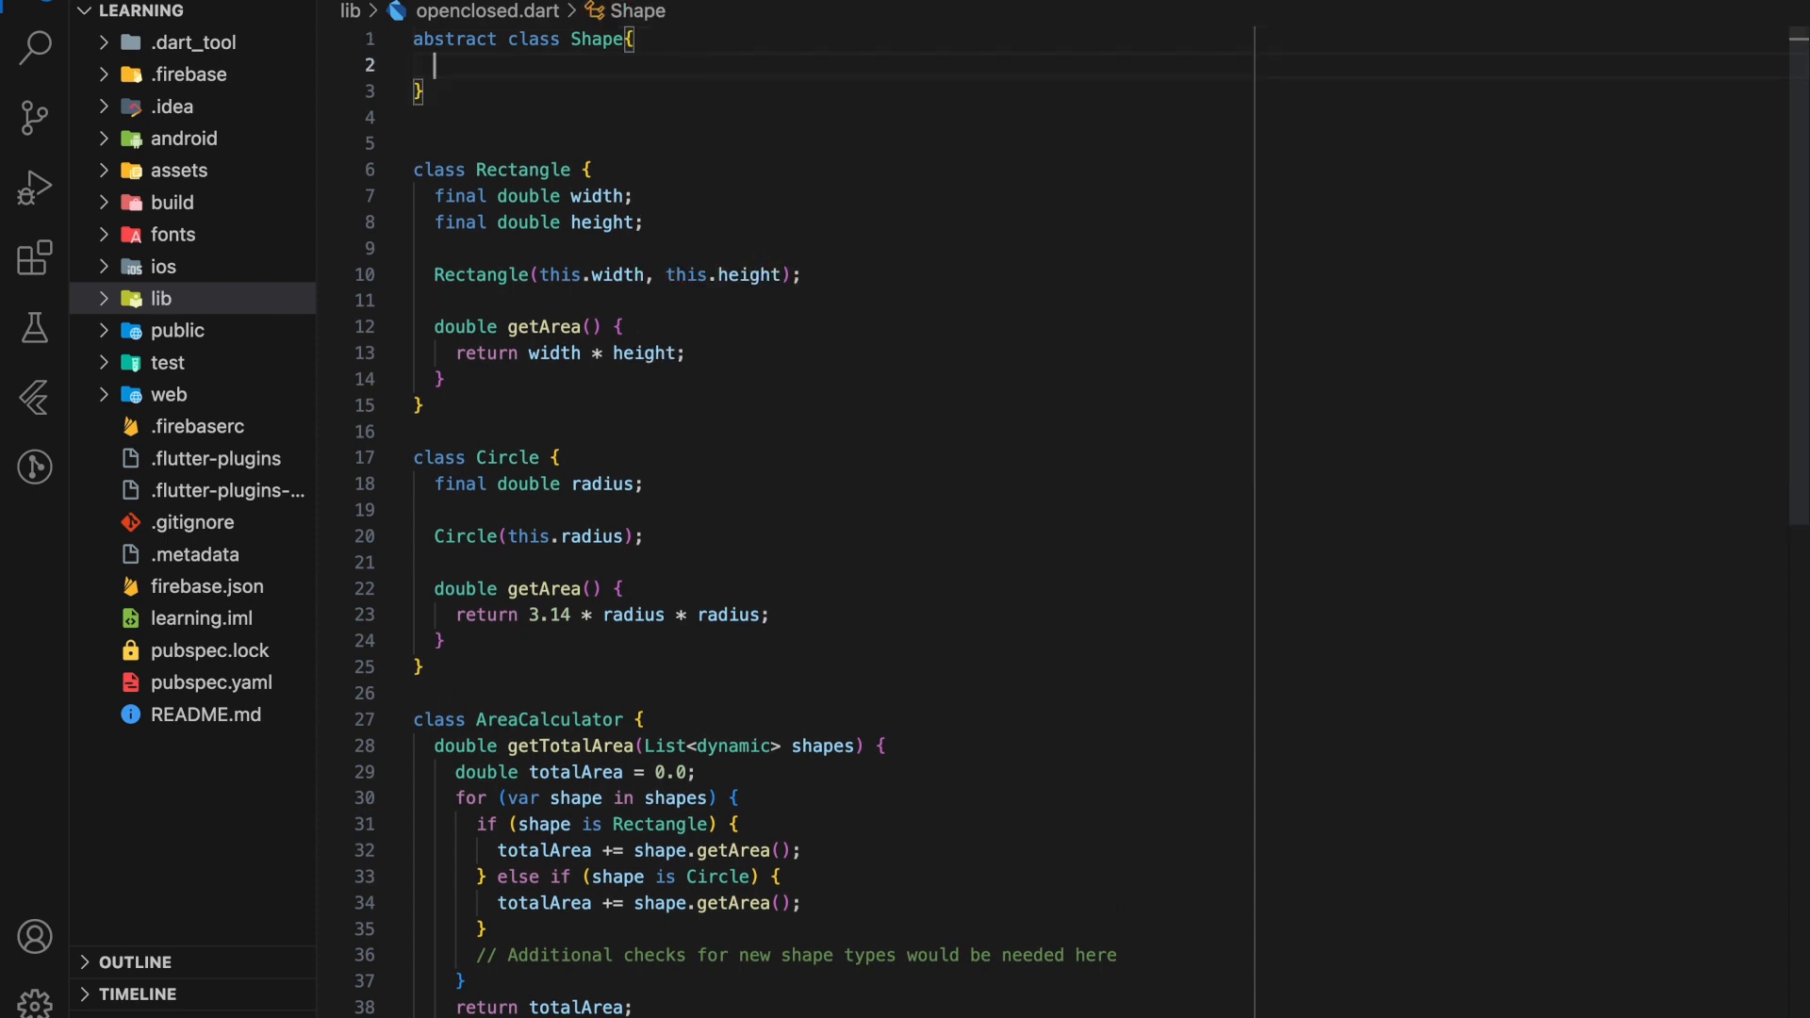
pyautogui.write('double getArea();')
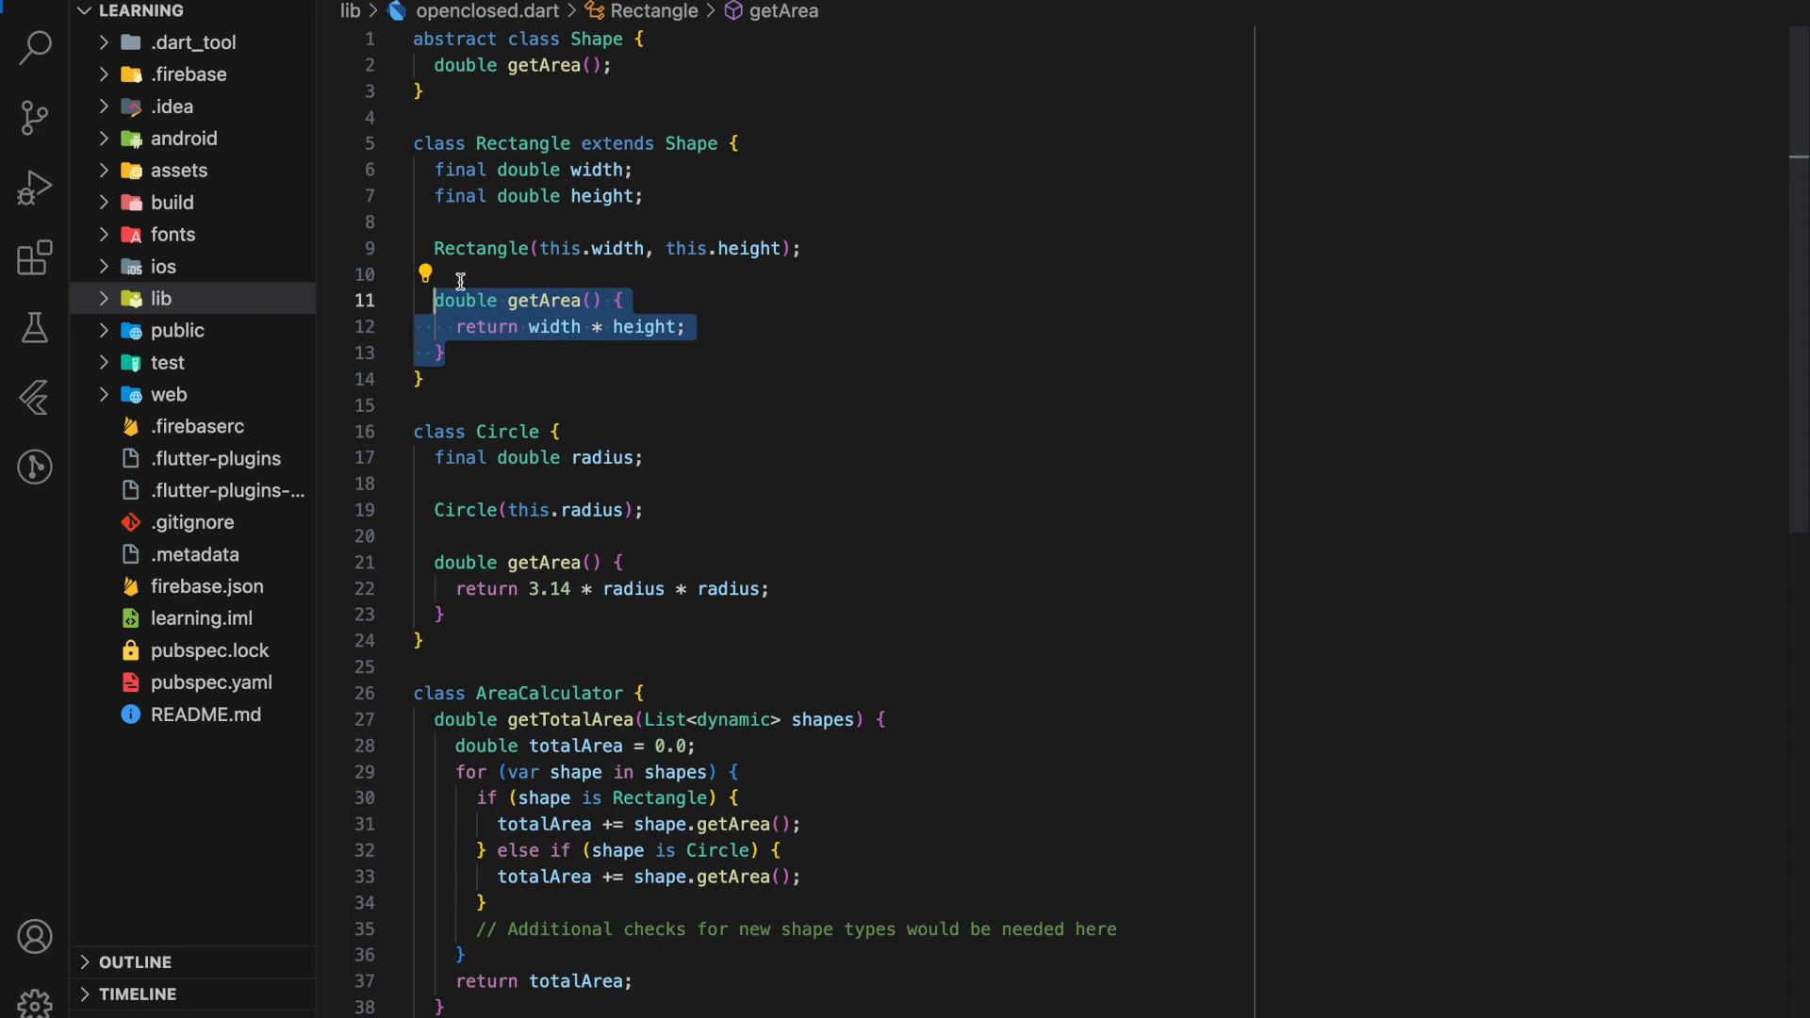
pyautogui.write('@ove')
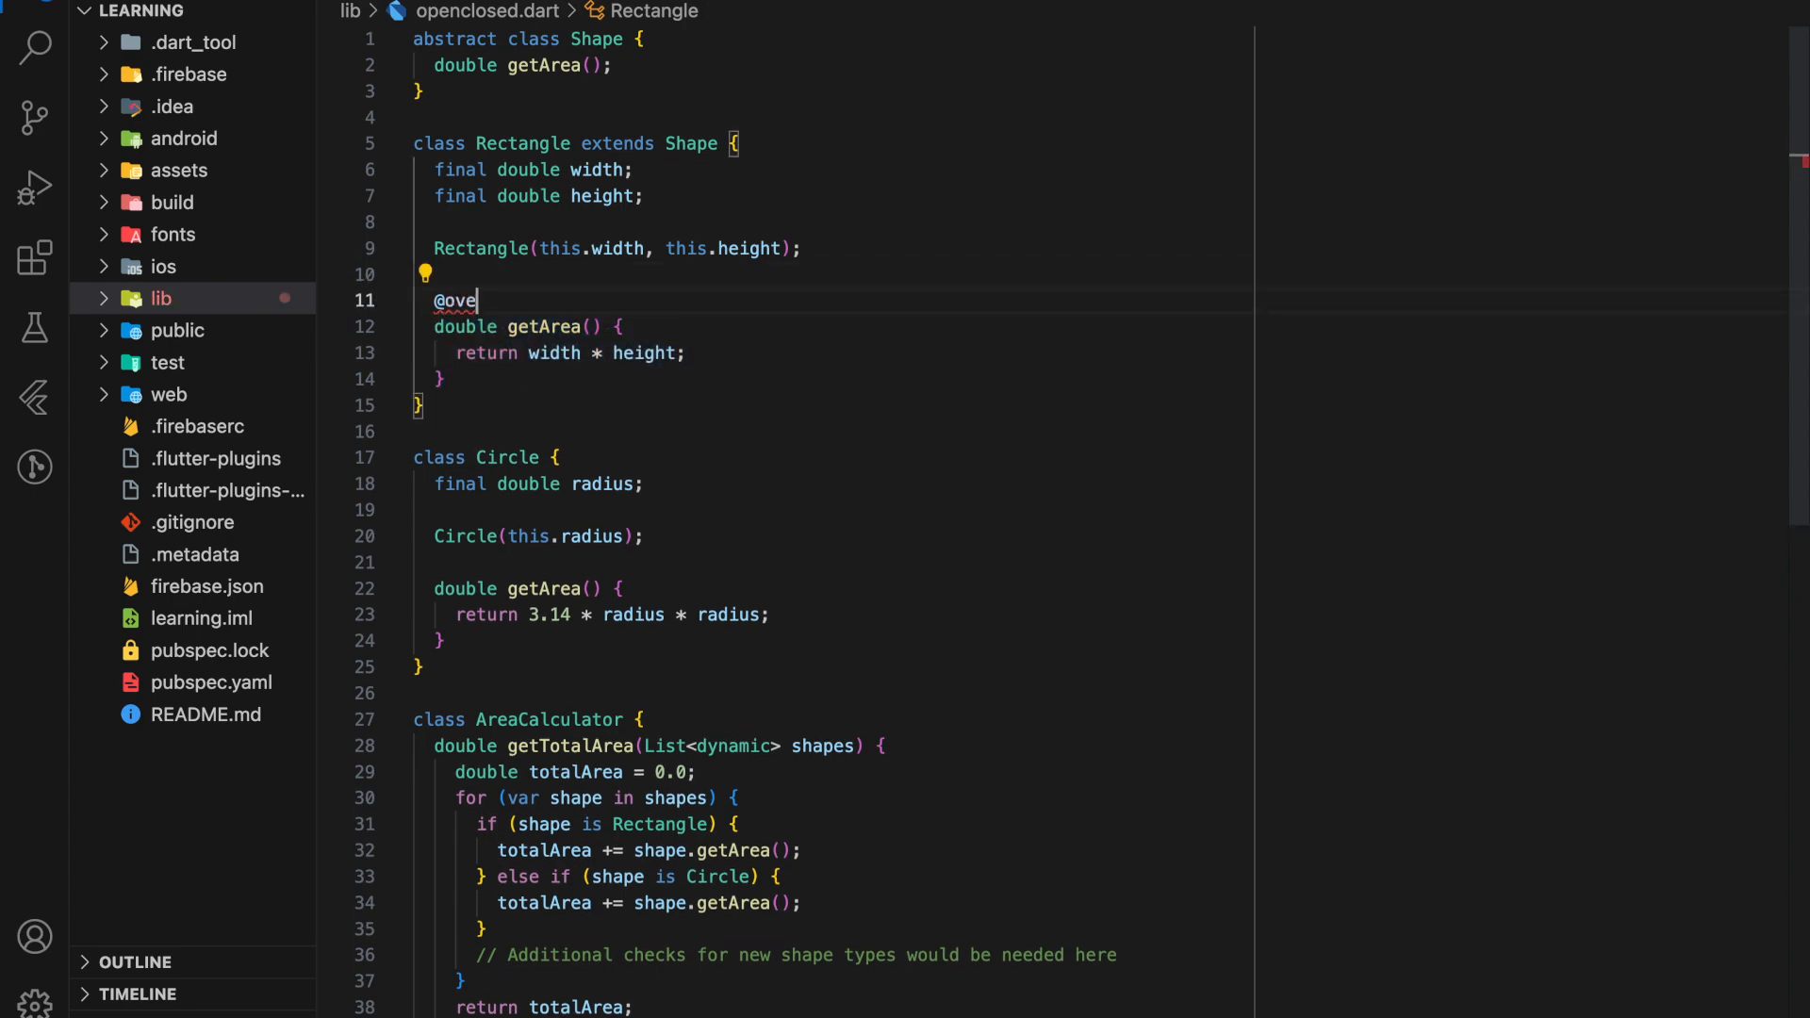
pyautogui.write('extends Sh')
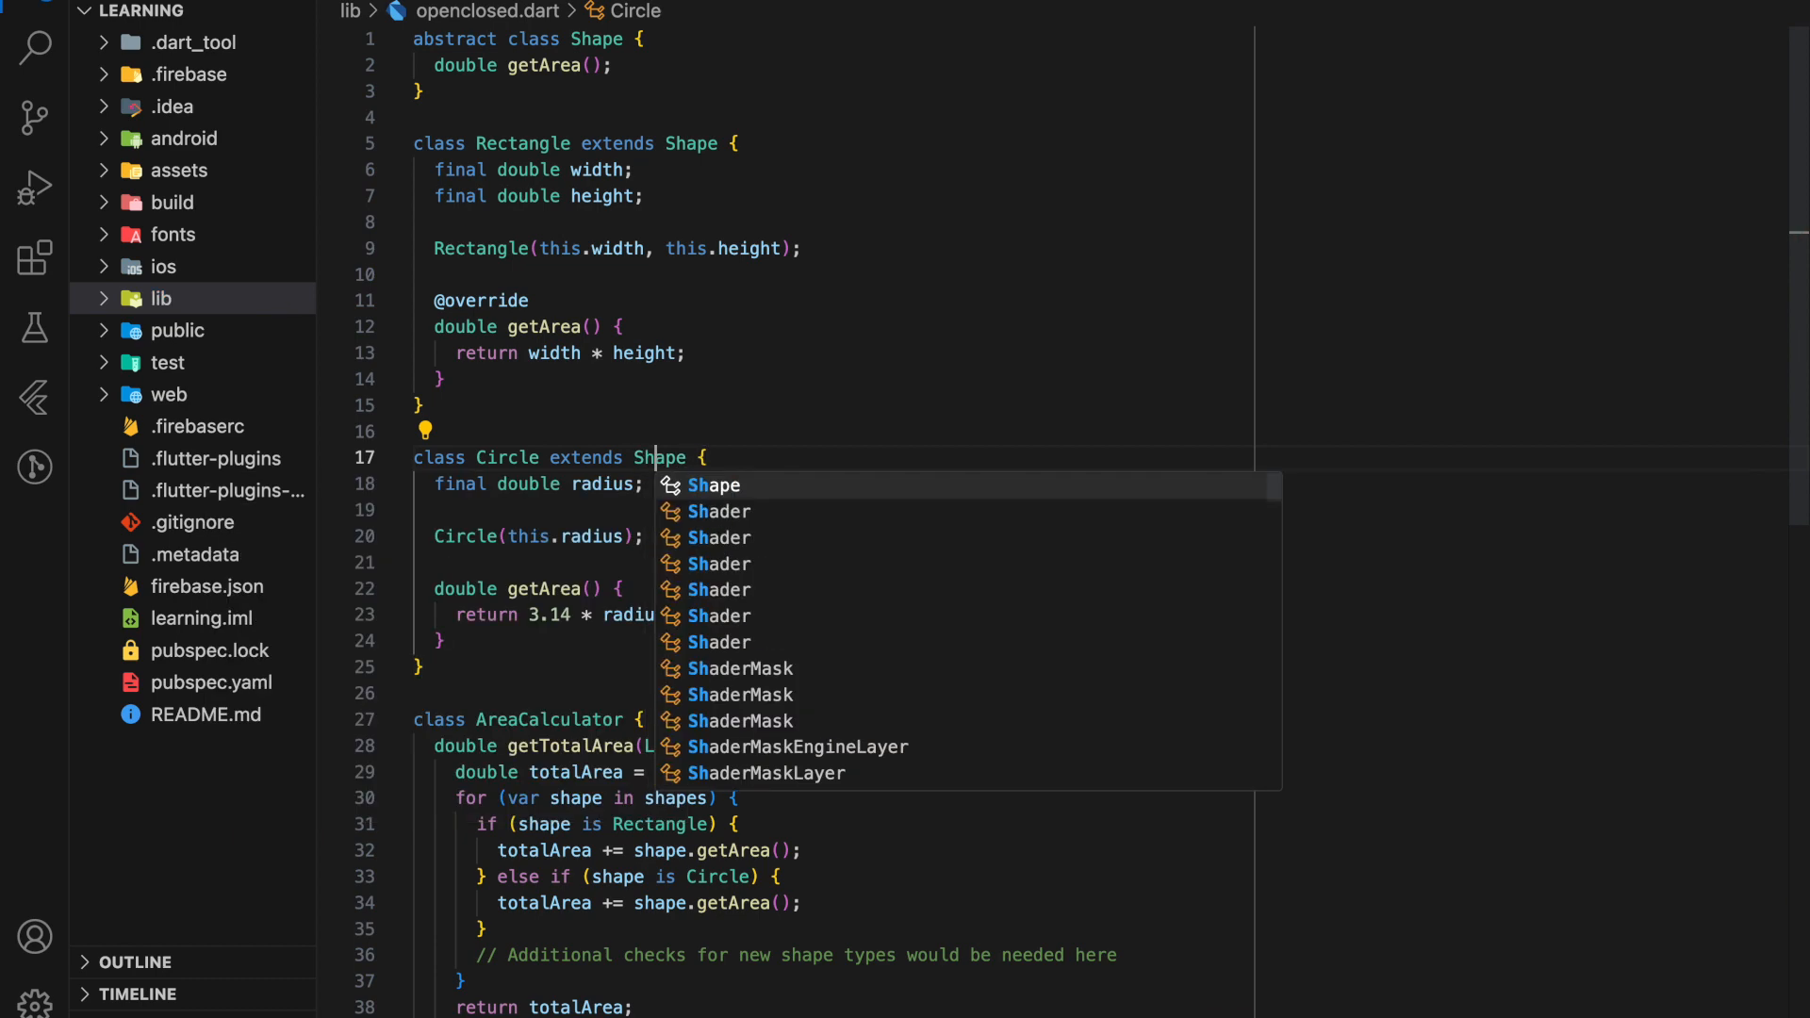
pyautogui.write('@override')
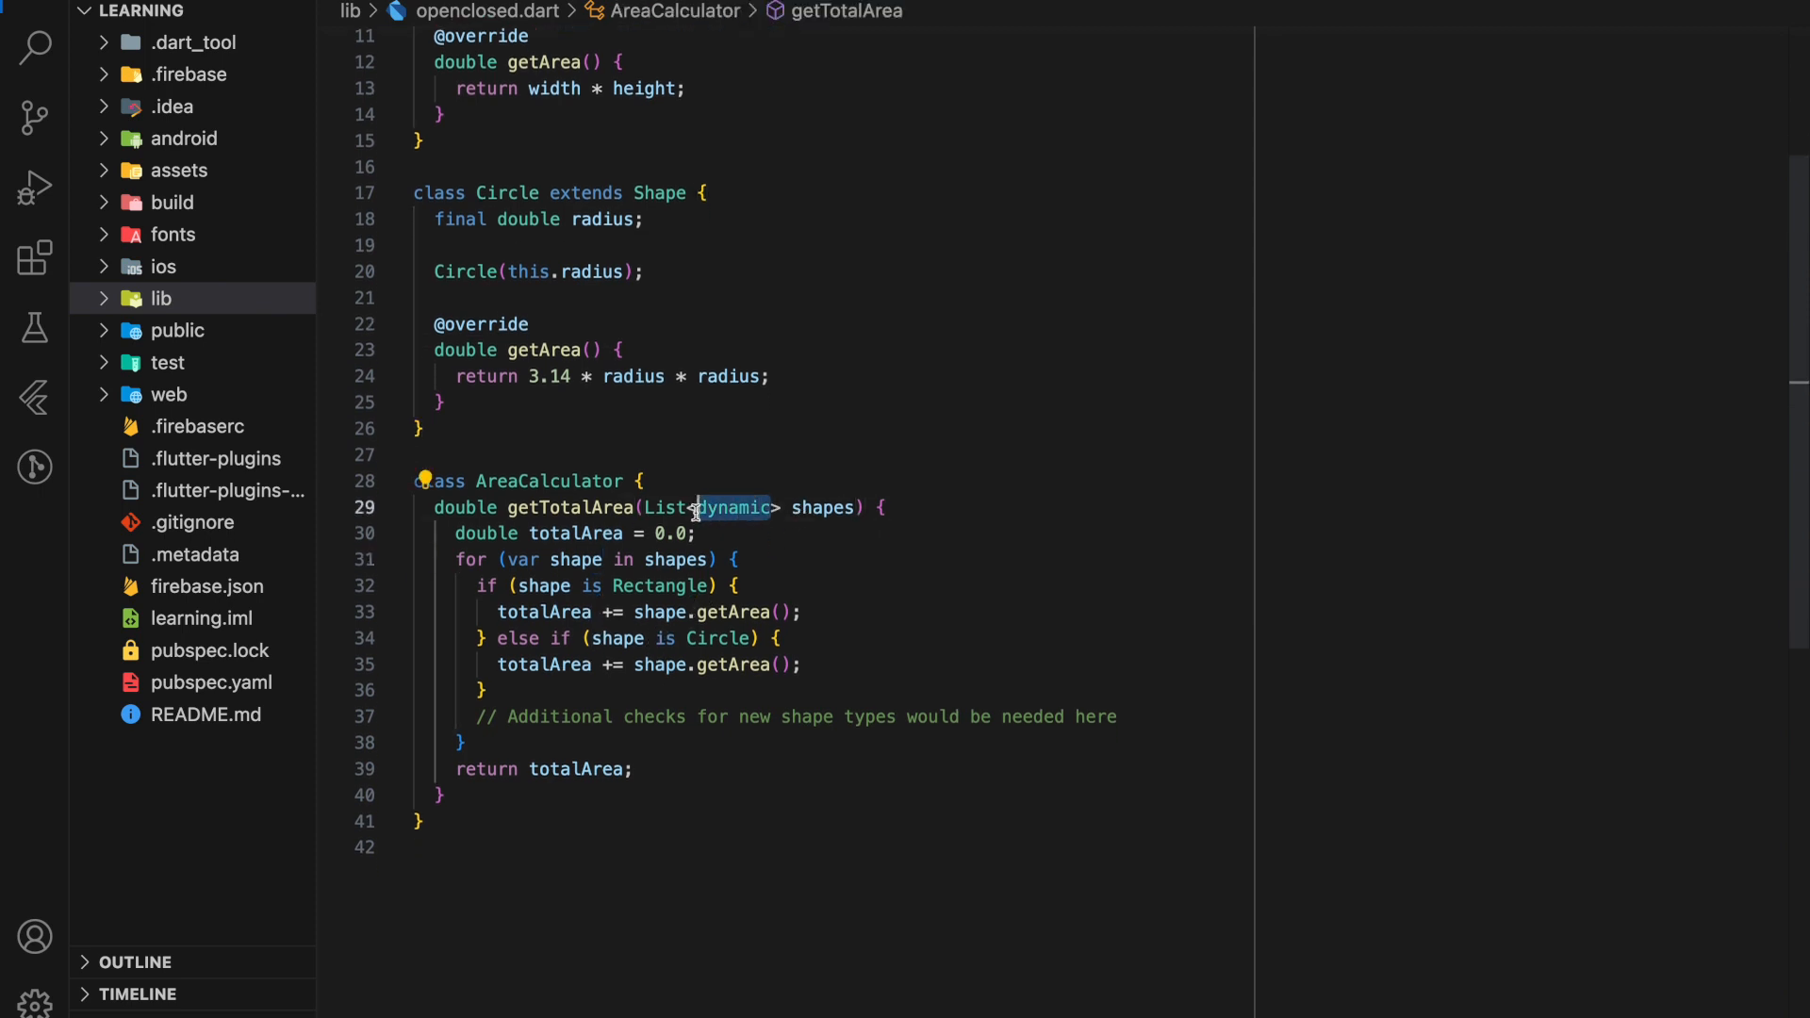
# Step: Change the getTotalArea parameter to List<Shape> and comment out the old type-checking loop
pyautogui.write('Shape')
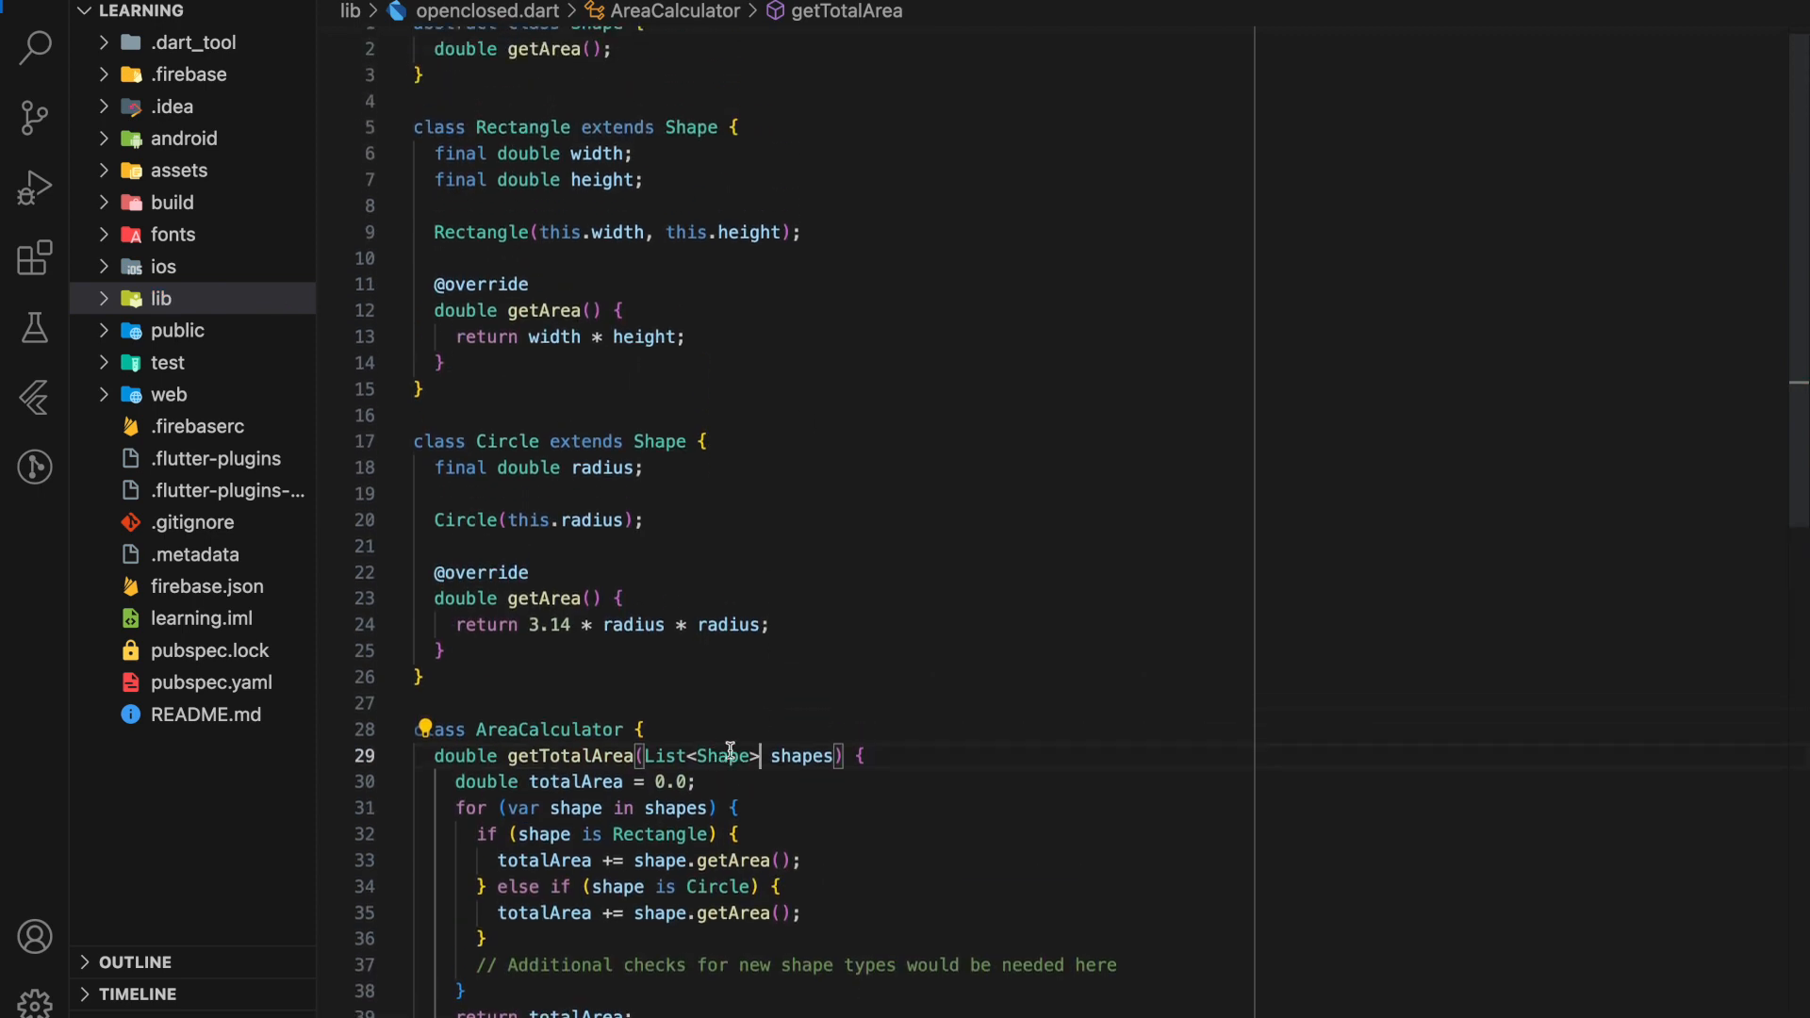
pyautogui.click(718, 127)
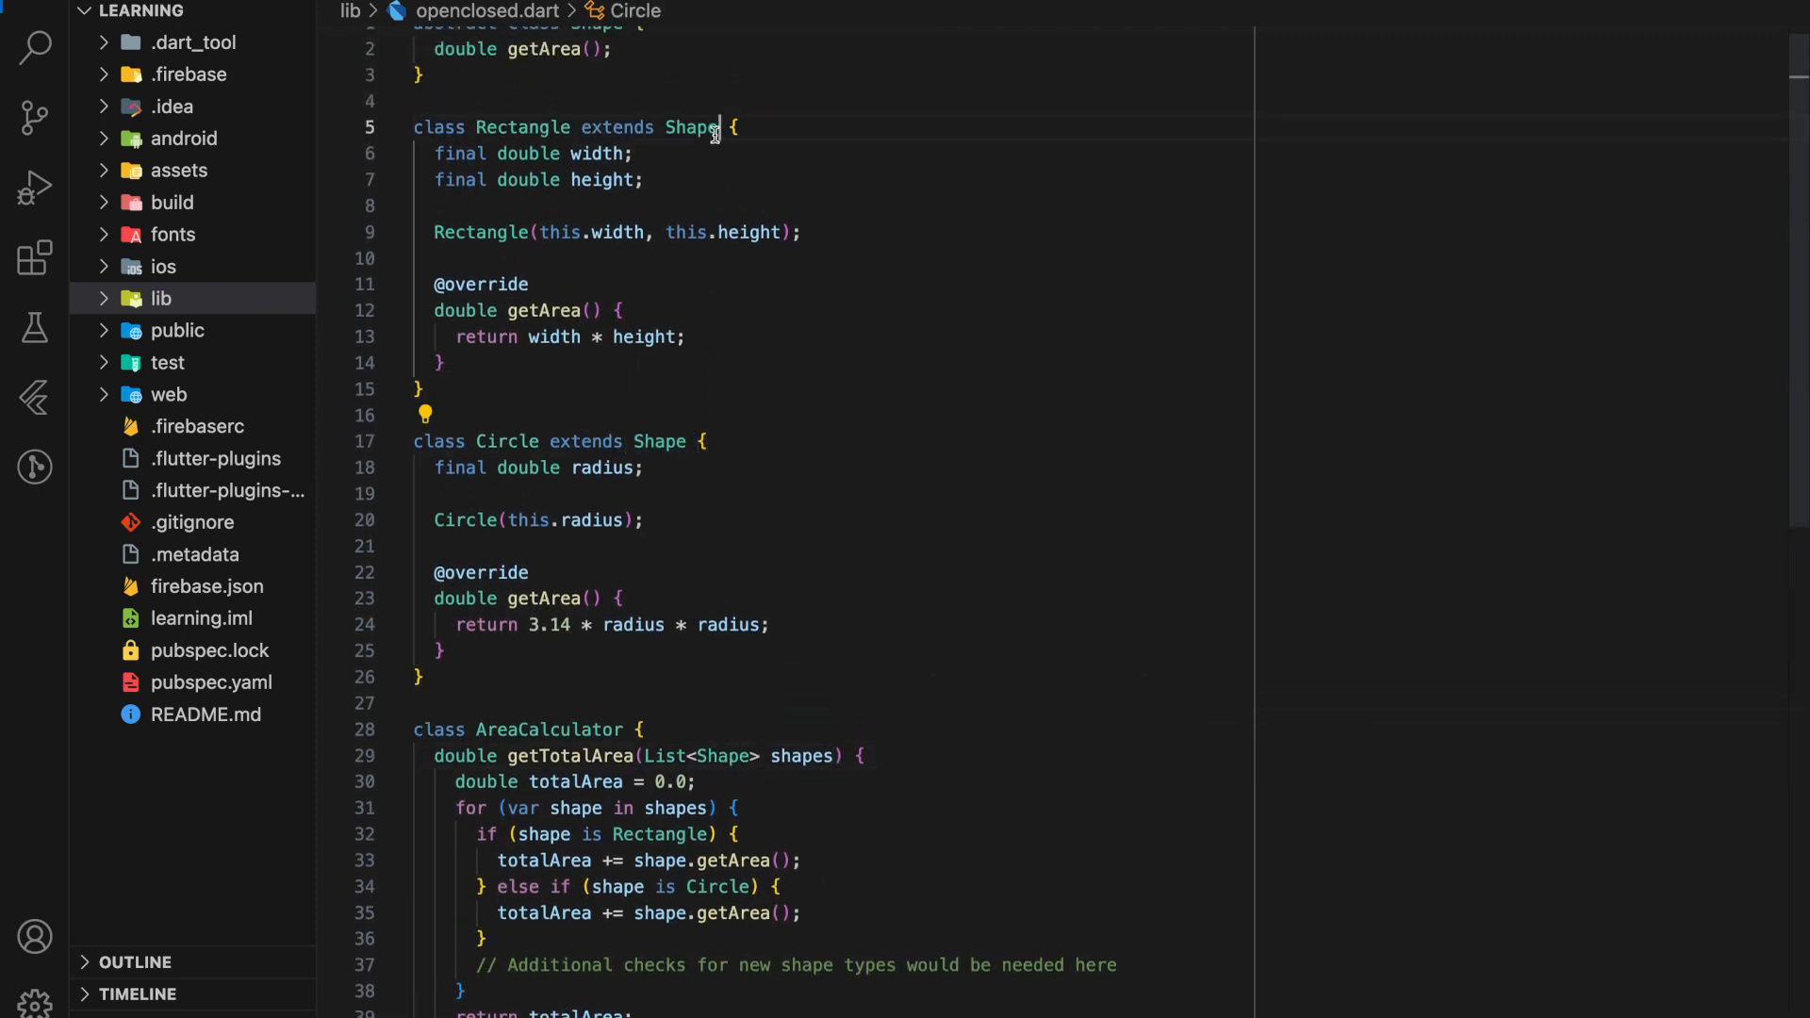
pyautogui.scroll(-3)
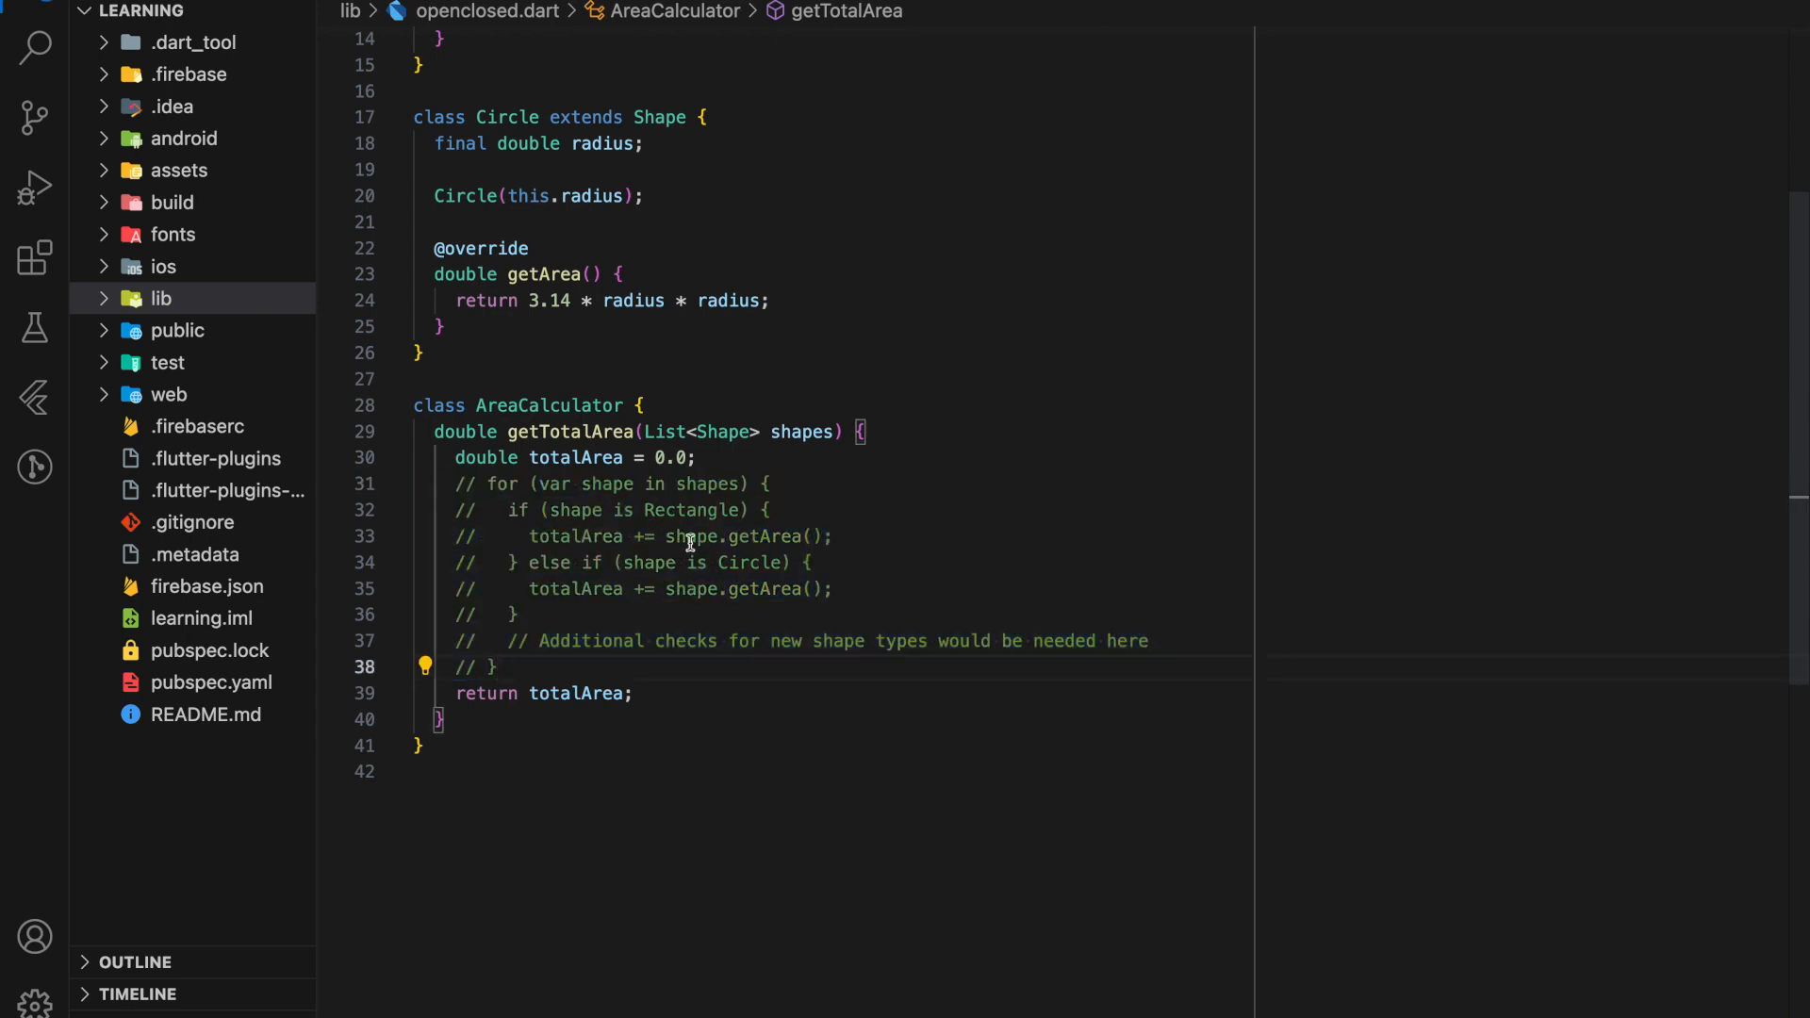
# Step: Write a for loop over shapes adding shape.getArea() to totalArea
pyautogui.write('for(v')
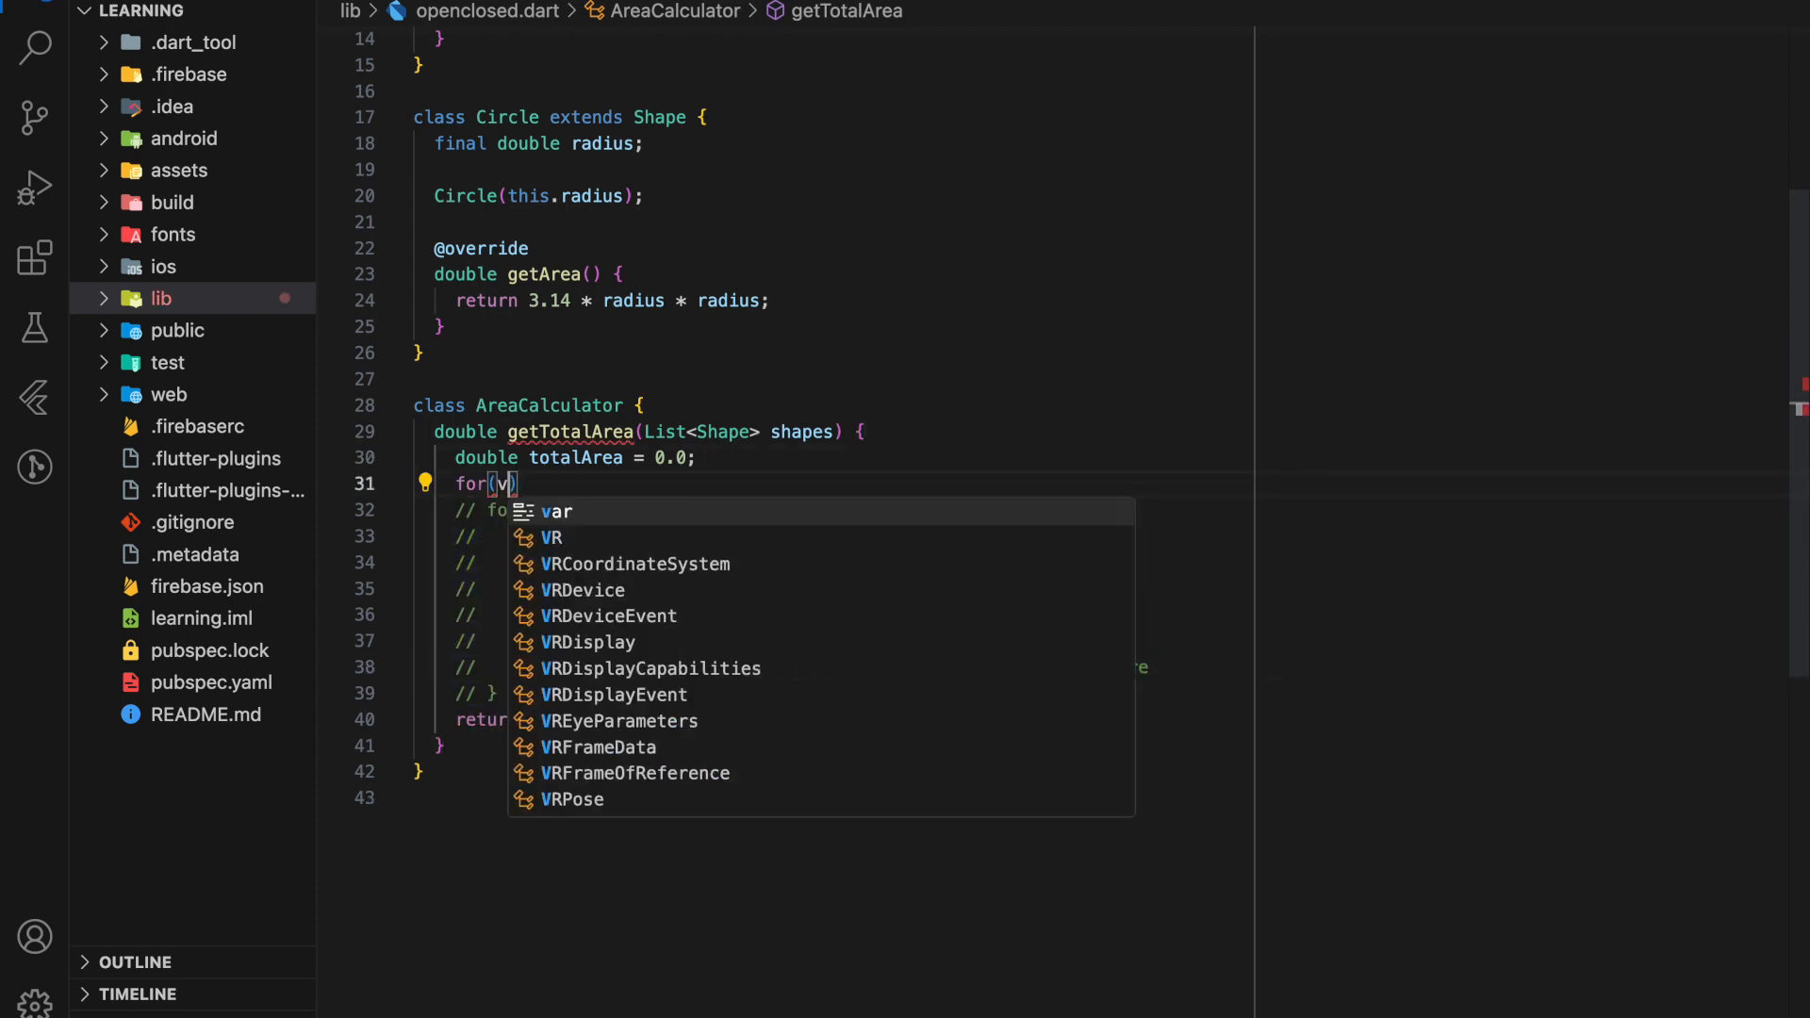
pyautogui.write('ar shape in shp')
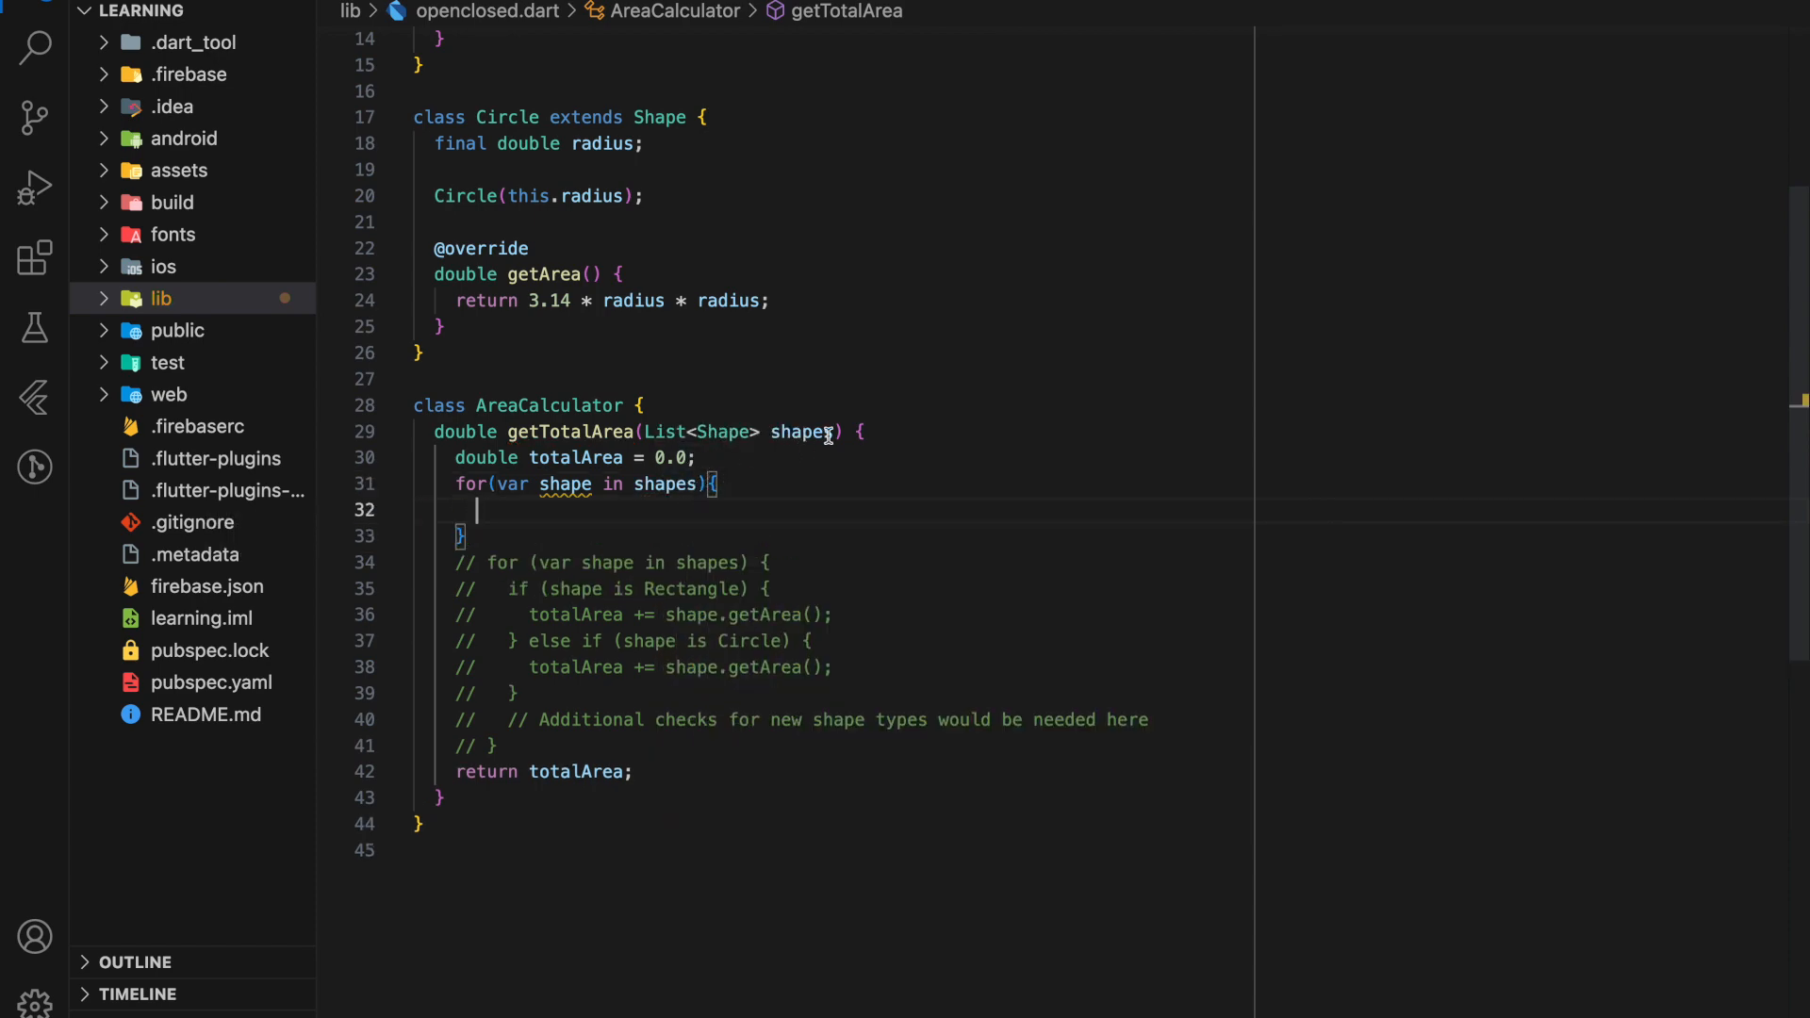
pyautogui.write('totalArea += shape.getArea();')
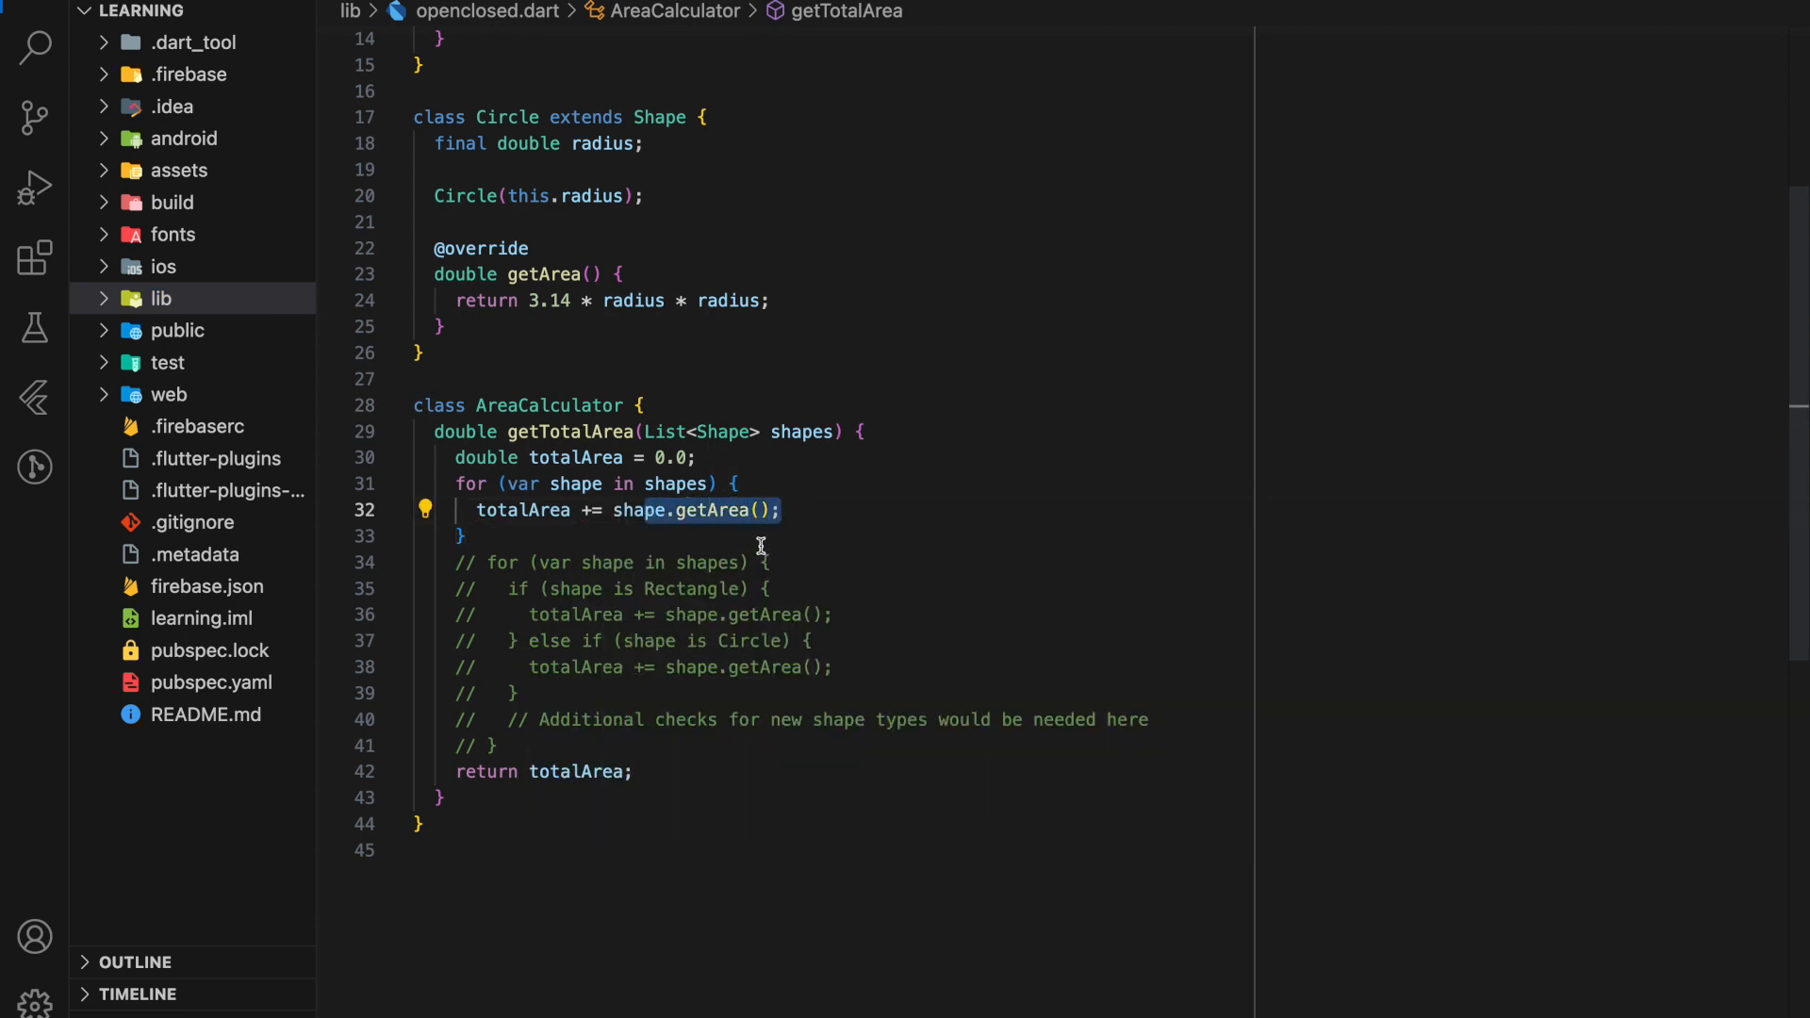
pyautogui.scroll(3)
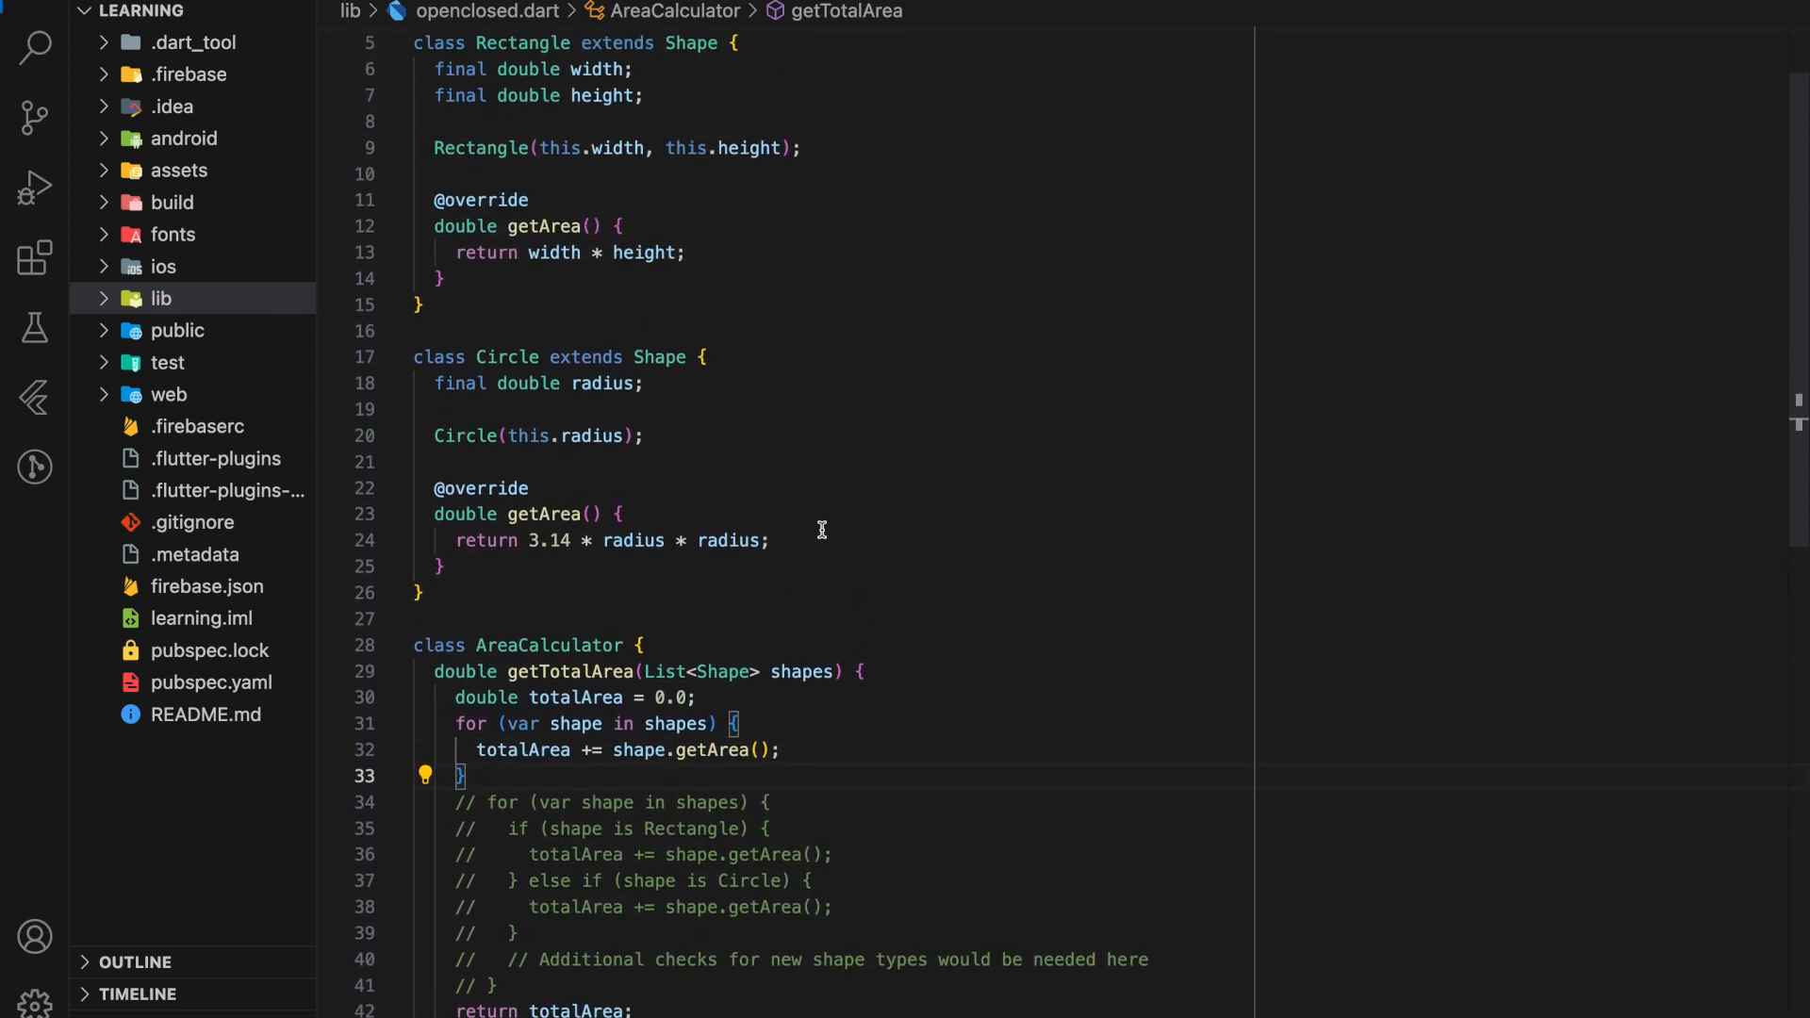
pyautogui.scroll(3)
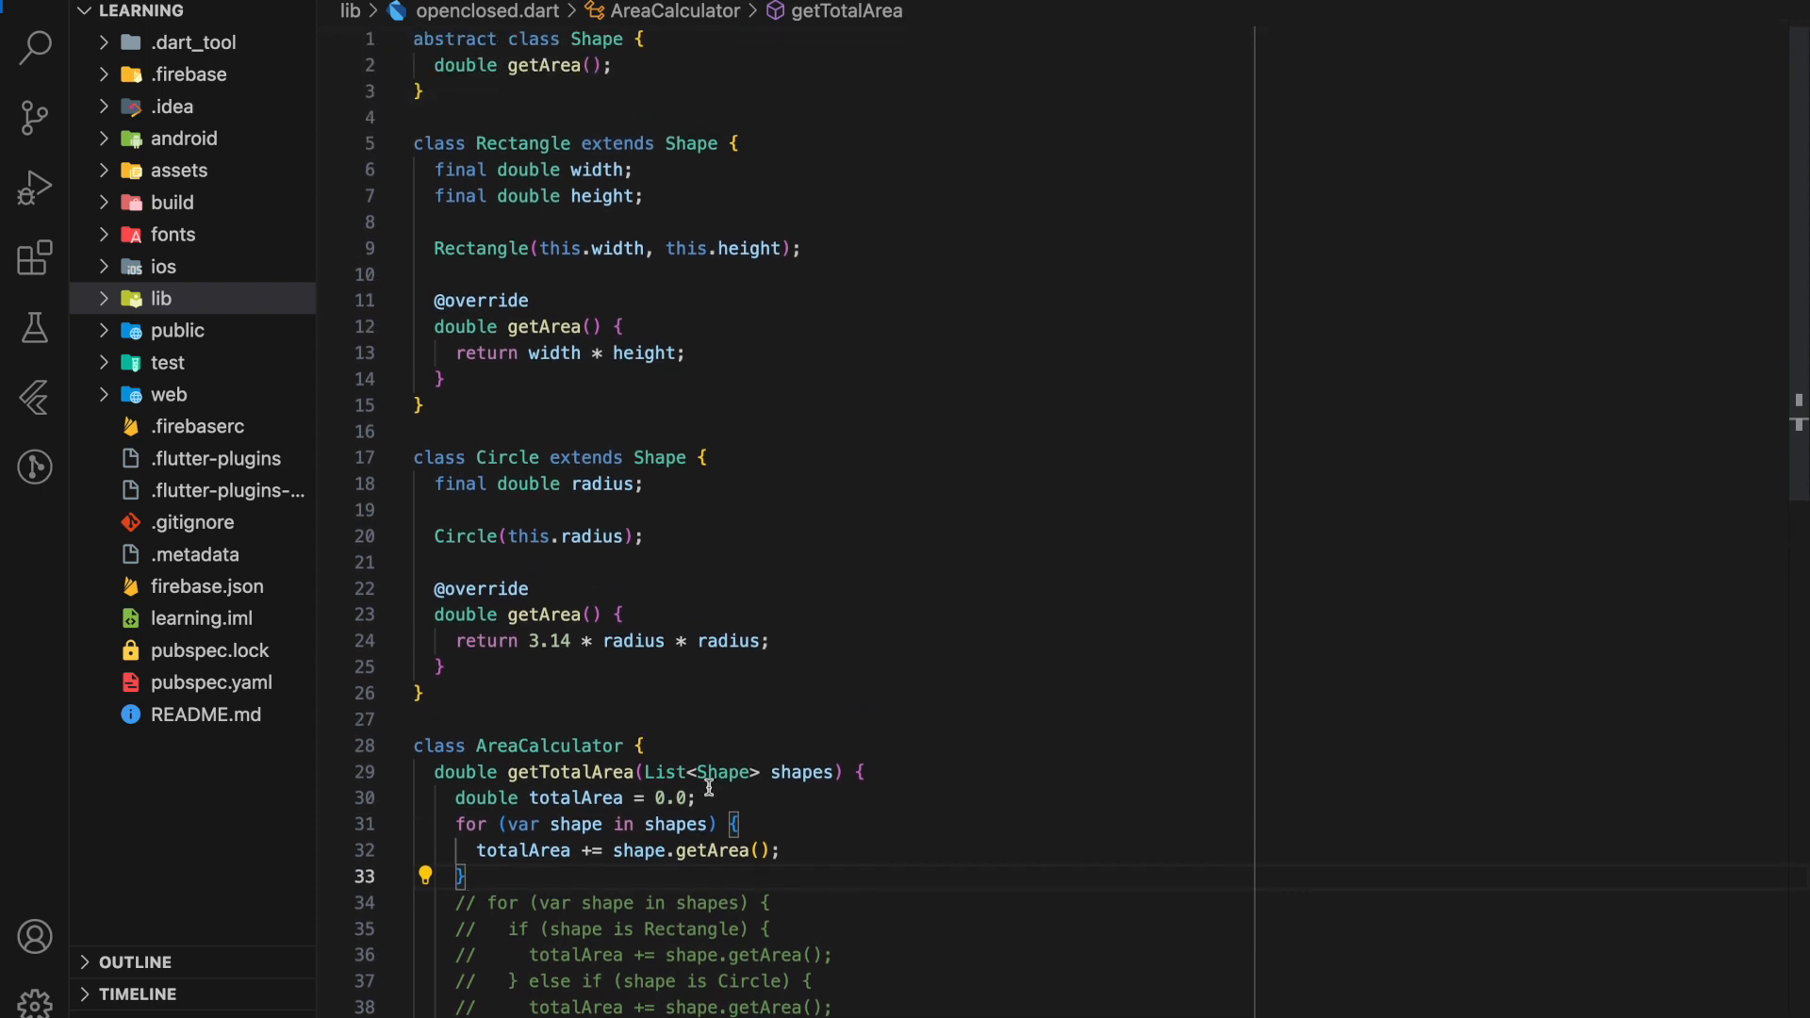
pyautogui.scroll(-3)
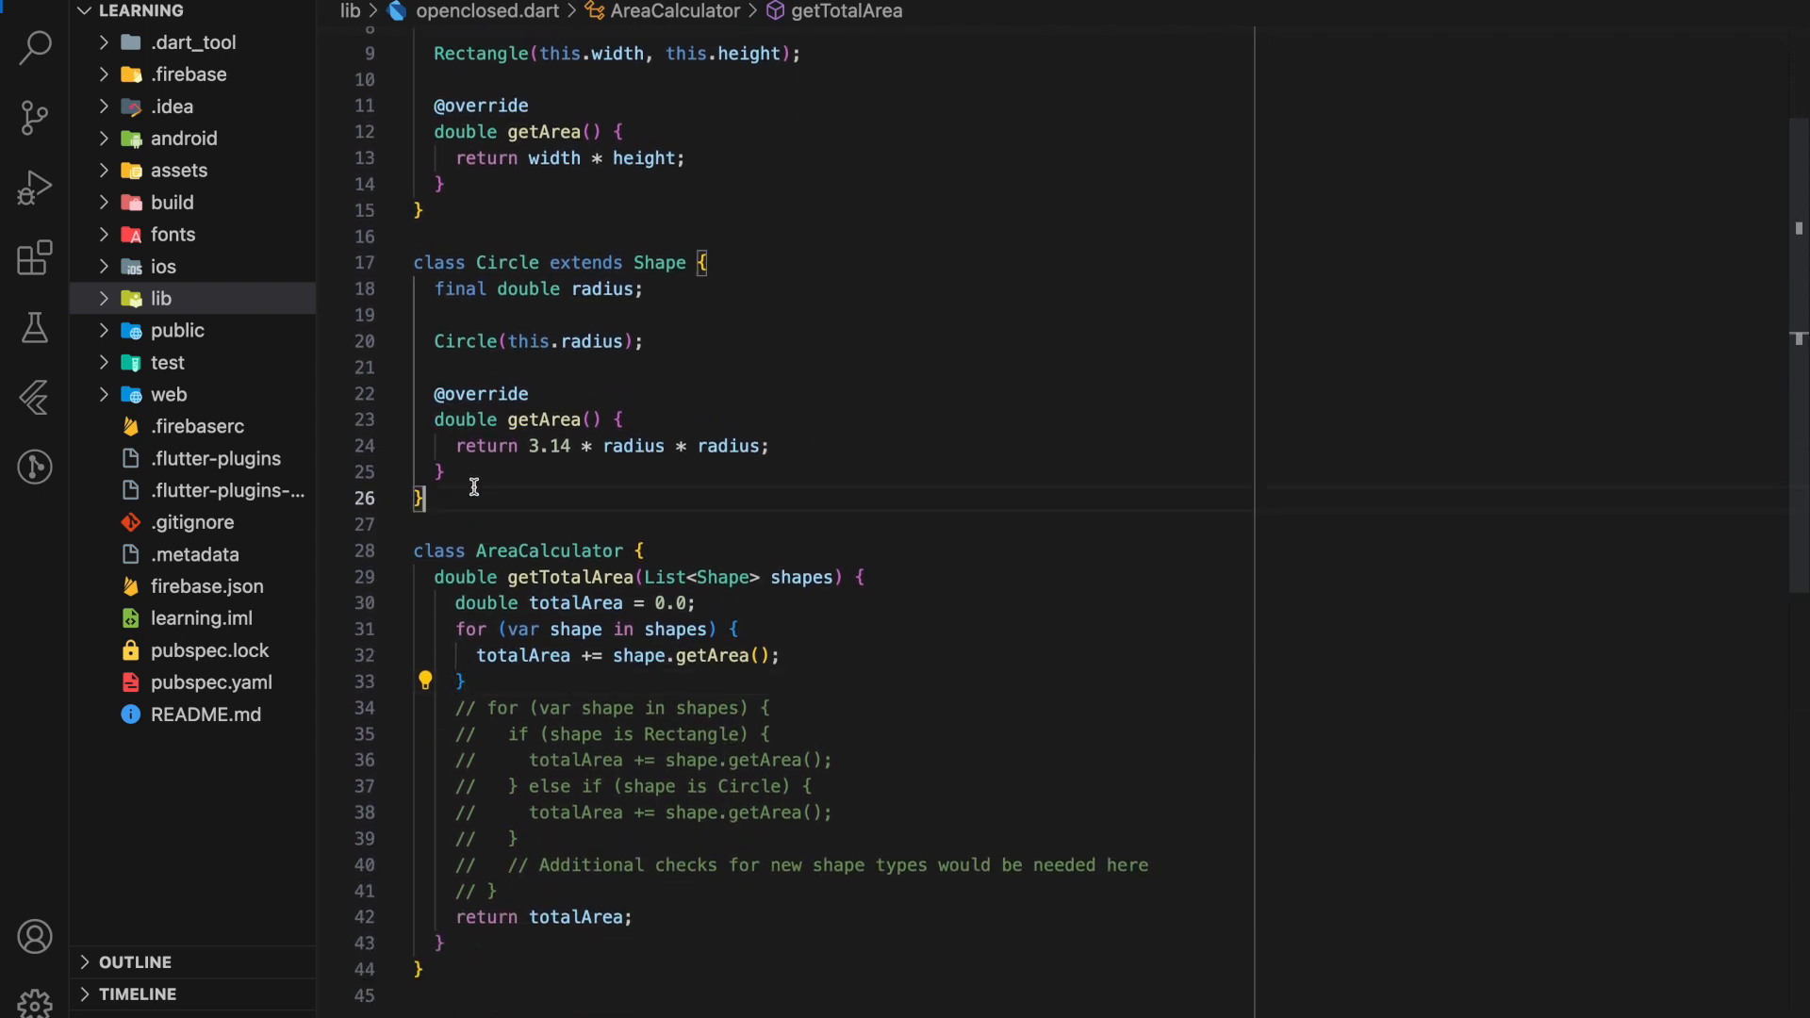
# Step: Add class Square extending Shape with height/width, constructor (this.height, this.width), and getArea override
pyautogui.write('class Square extends Shape {')
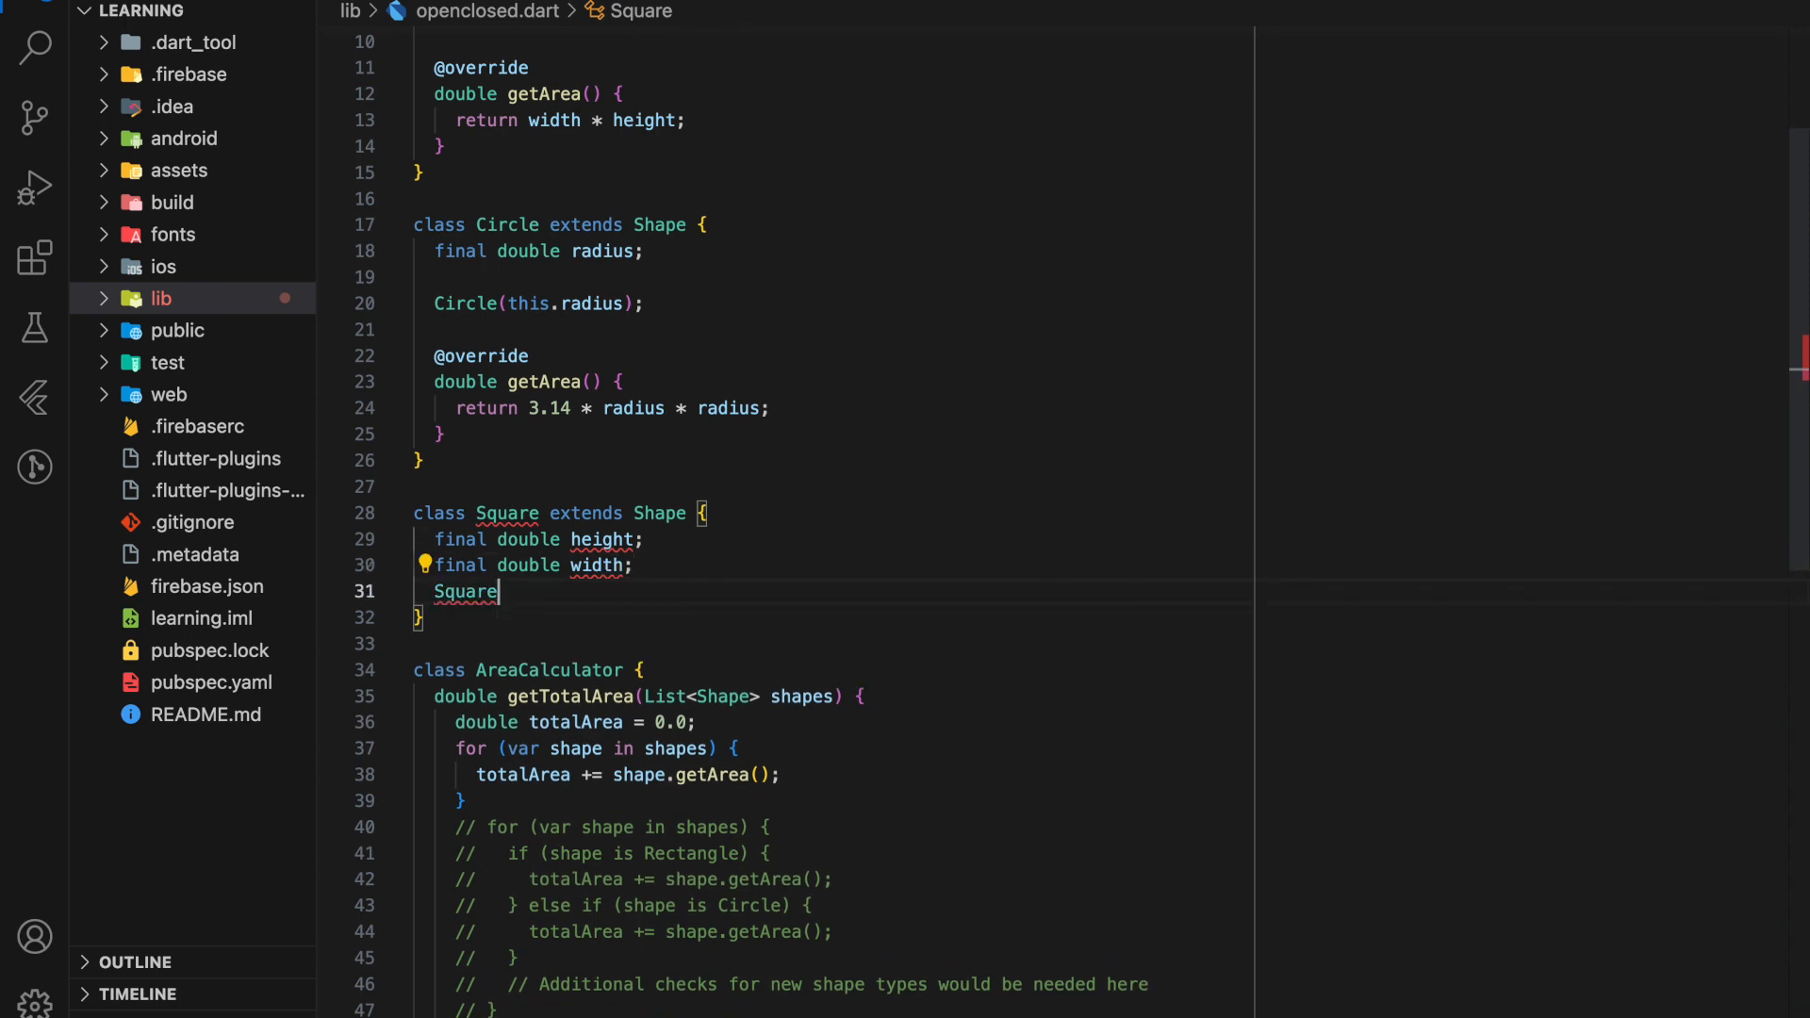
pyautogui.write('(this.height, this.width);')
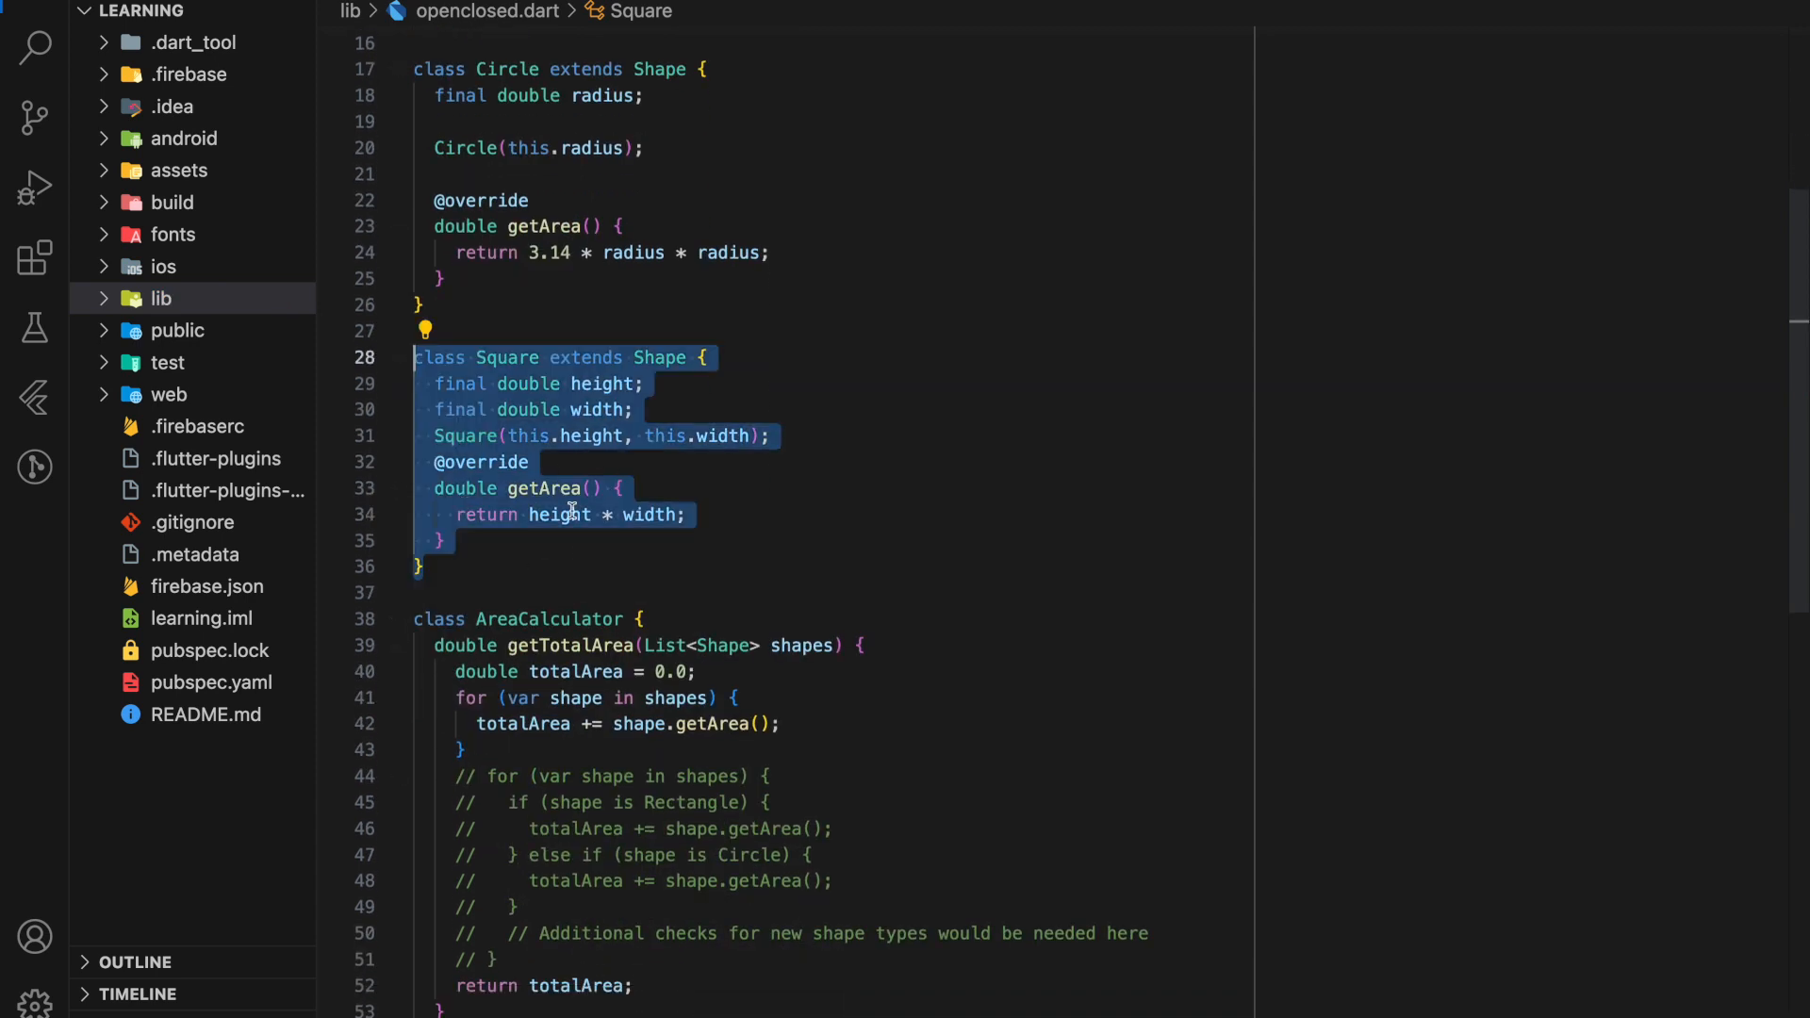
pyautogui.click(415, 592)
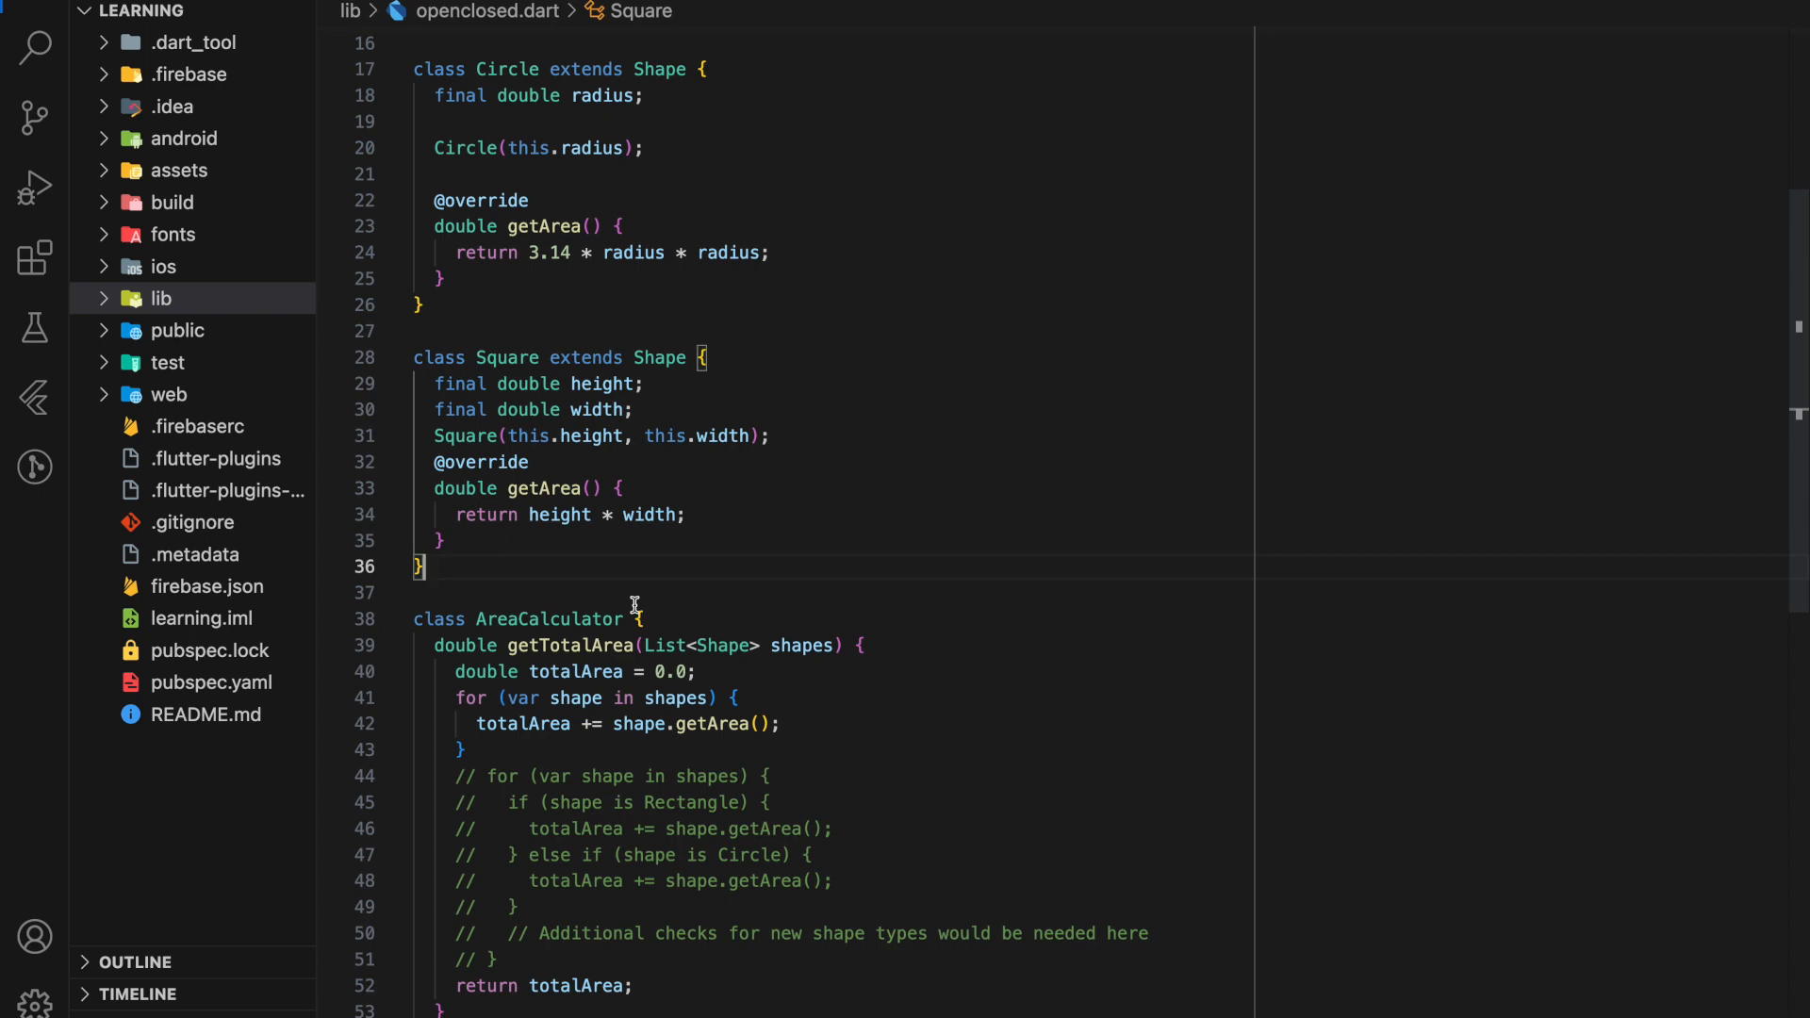
pyautogui.moveTo(675, 867)
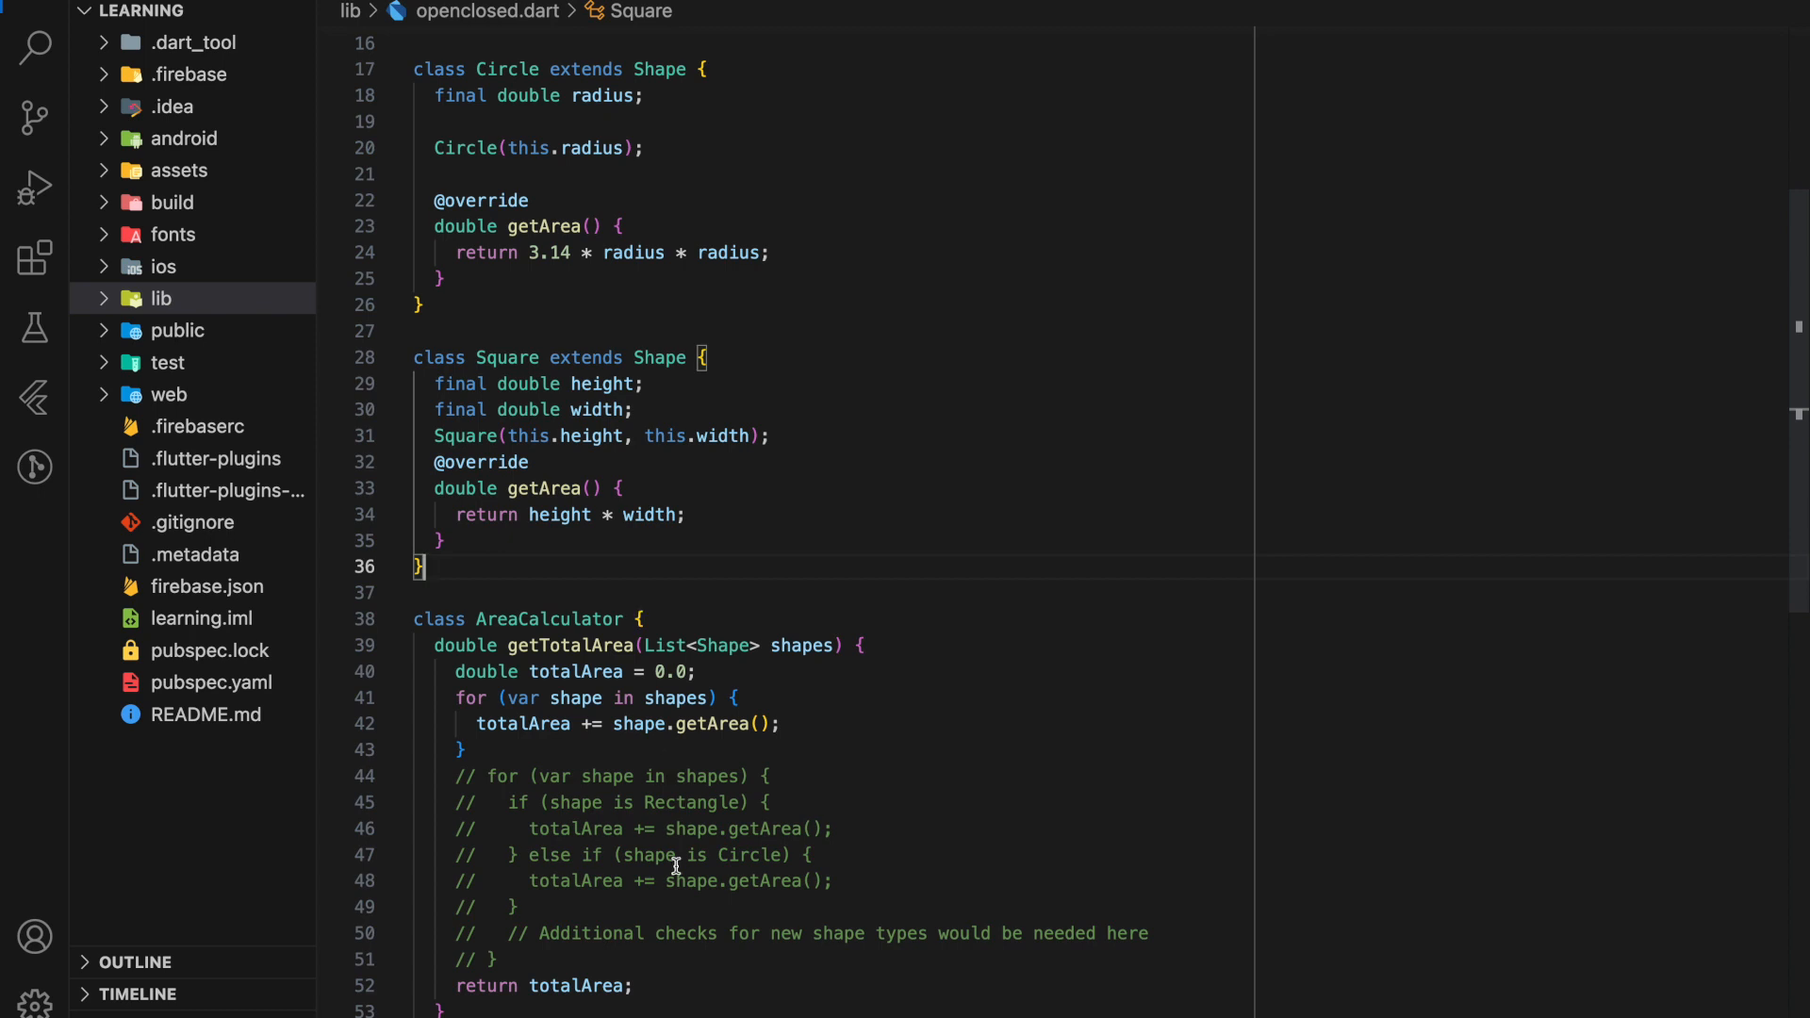